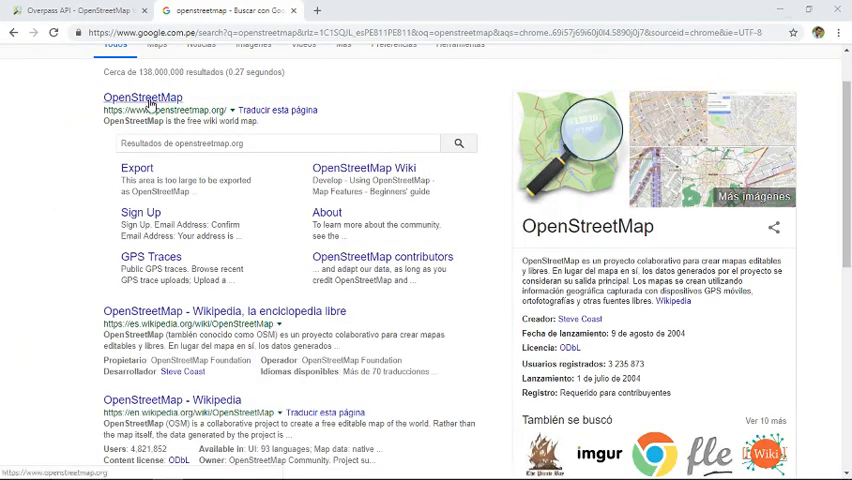
Open the OpenStreetMap website from the search results and view its map layers.
left_click(142, 98)
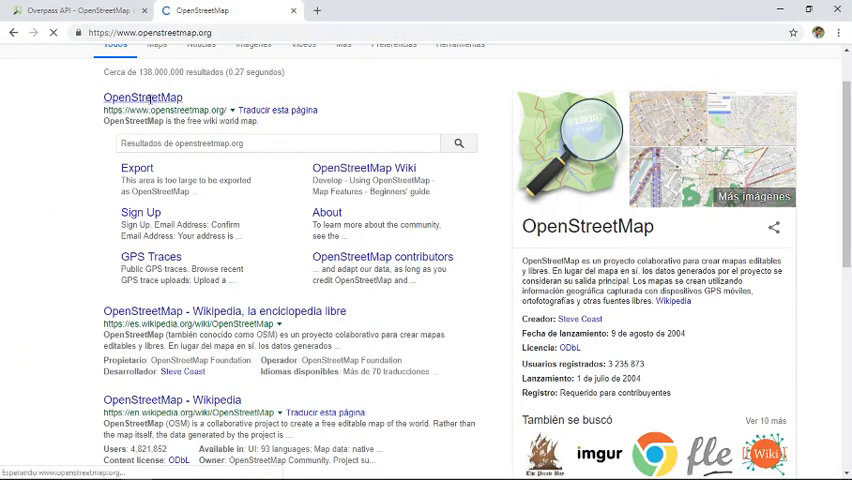
left_click(142, 96)
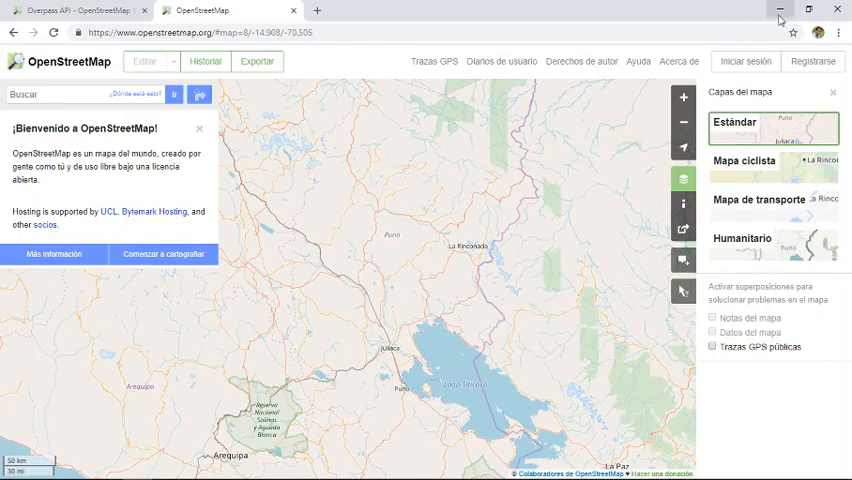
Switch to QGIS and bring up the plugin manager from the Plugins menu.
left_click(780, 8)
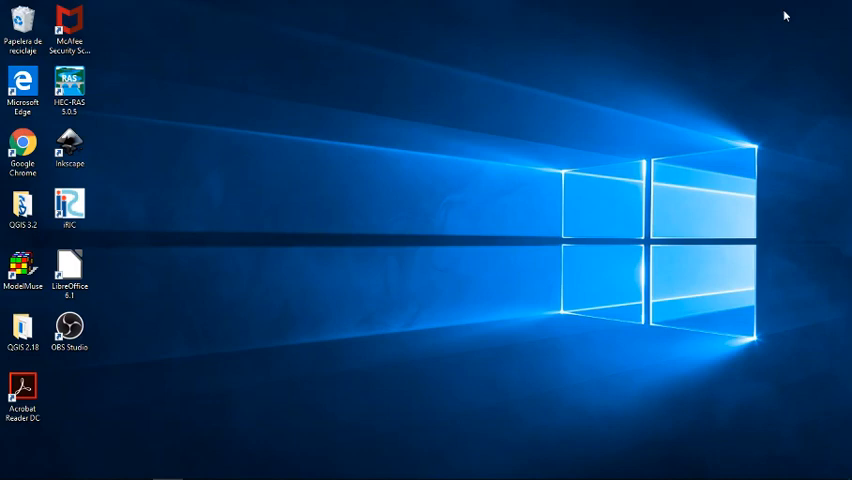
mouse_move(76, 468)
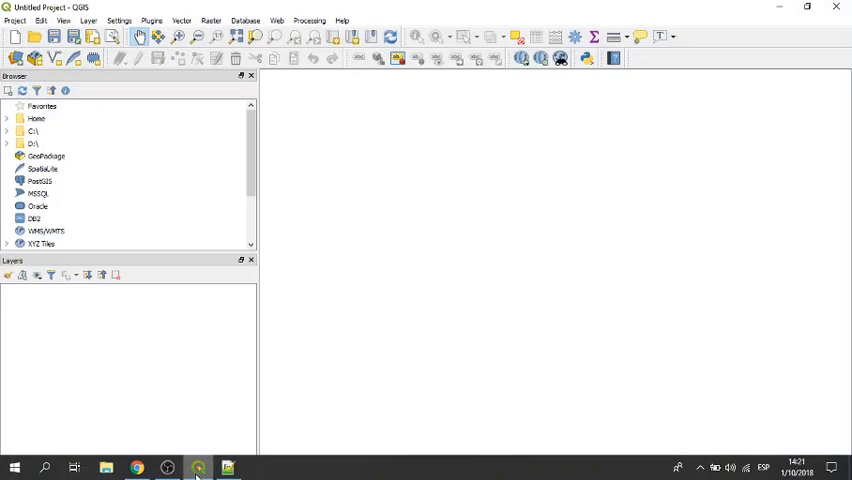
left_click(152, 20)
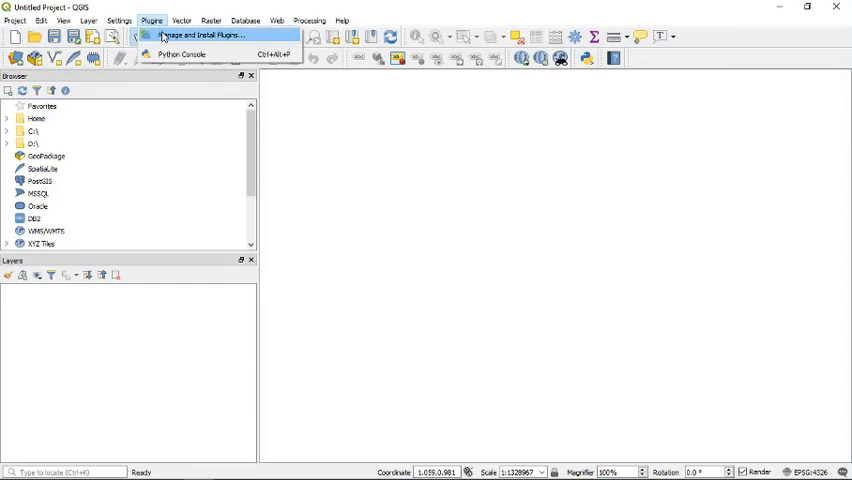
left_click(200, 36)
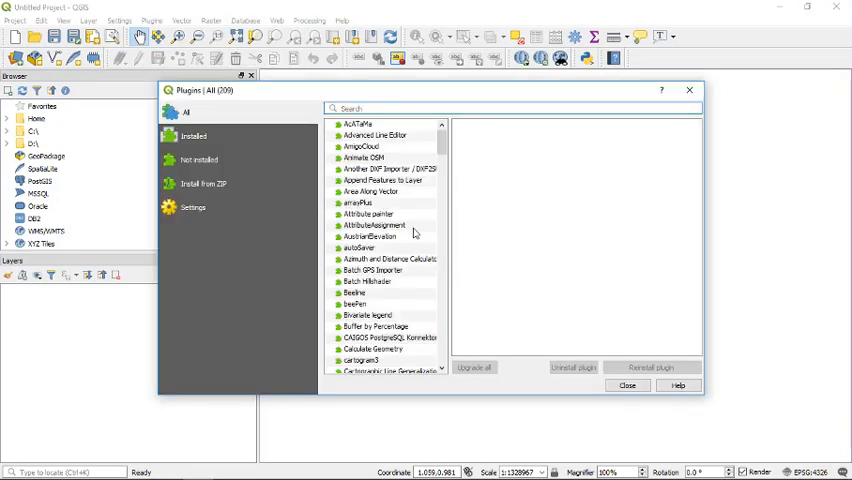
Search the plugins for 'quick osm' and show the QuickOSM plugin details.
type("d")
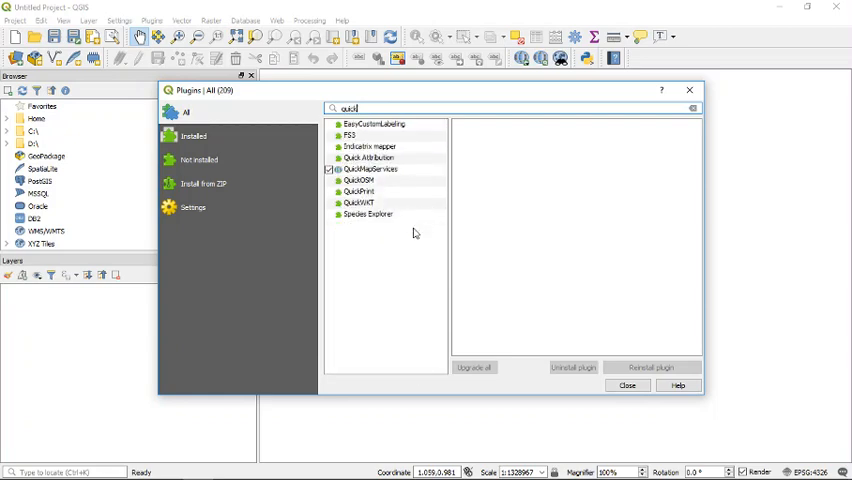
type("quick")
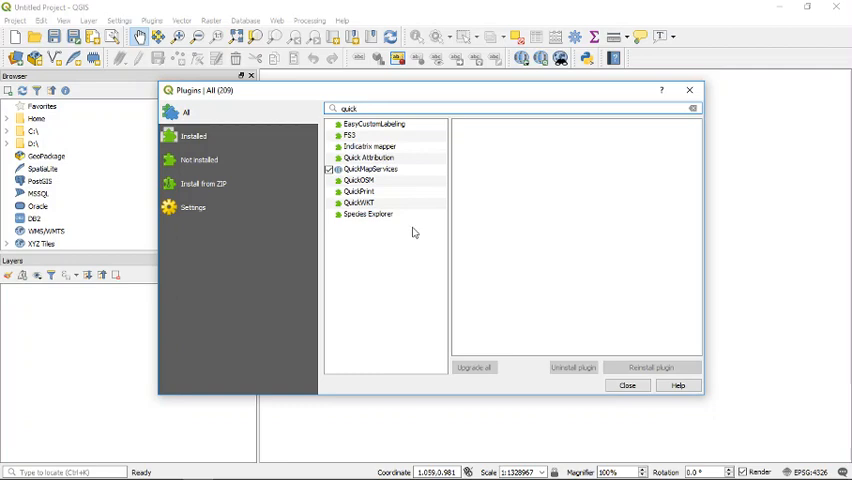
left_click(358, 180)
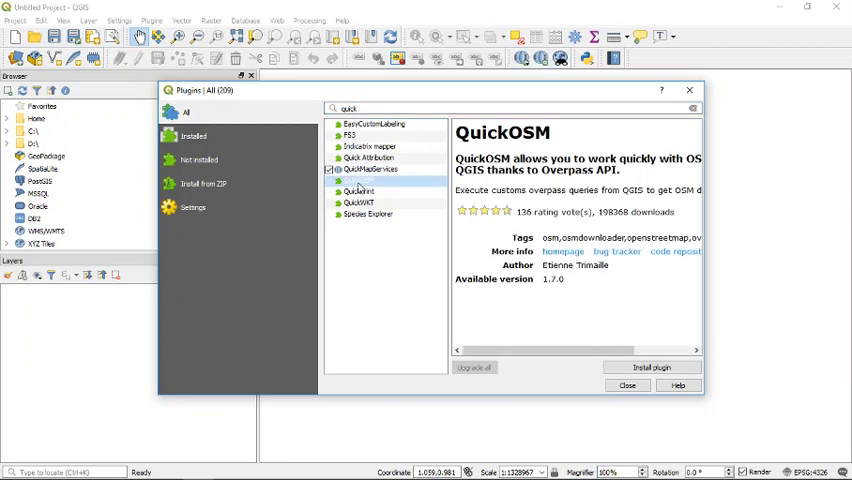
type("osm")
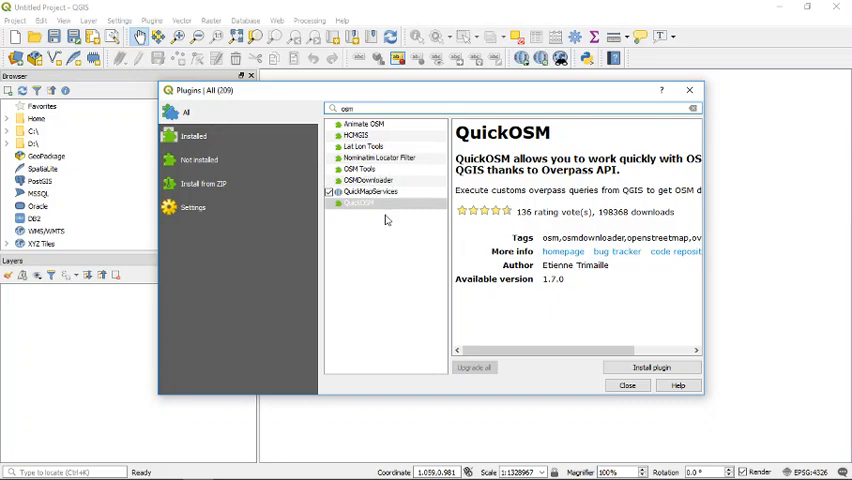
mouse_move(368, 168)
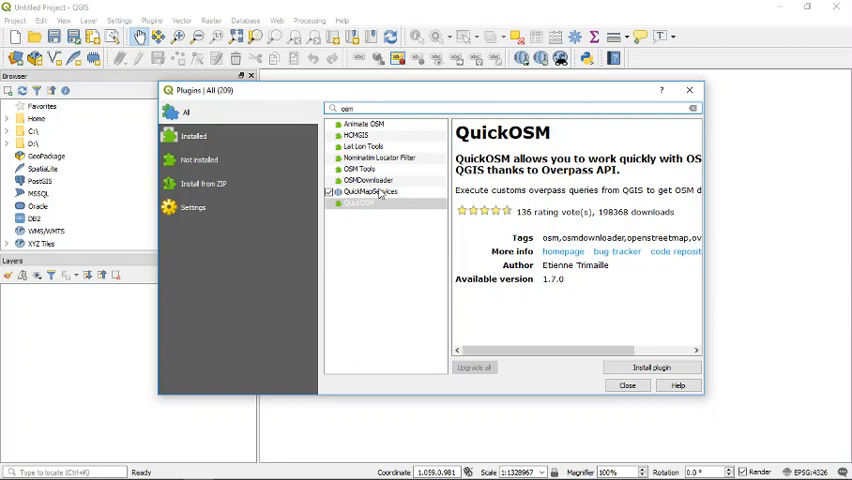
mouse_move(364, 208)
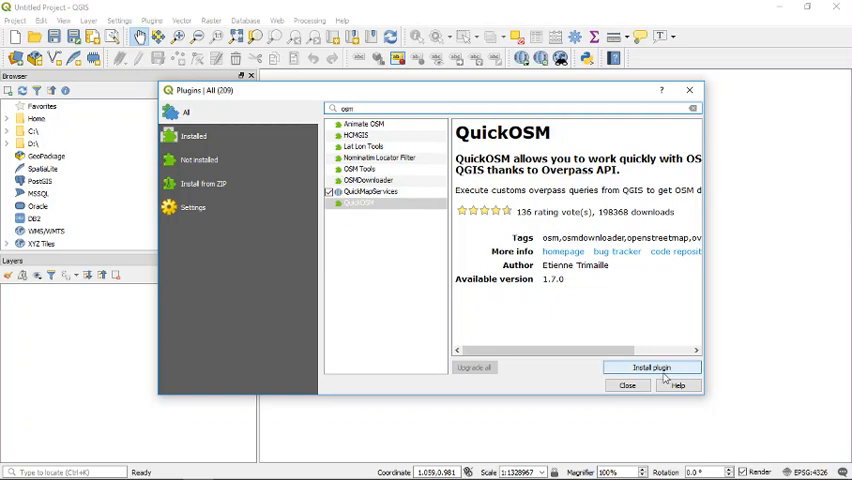
Install the QuickOSM plugin and close the plugin manager.
left_click(652, 368)
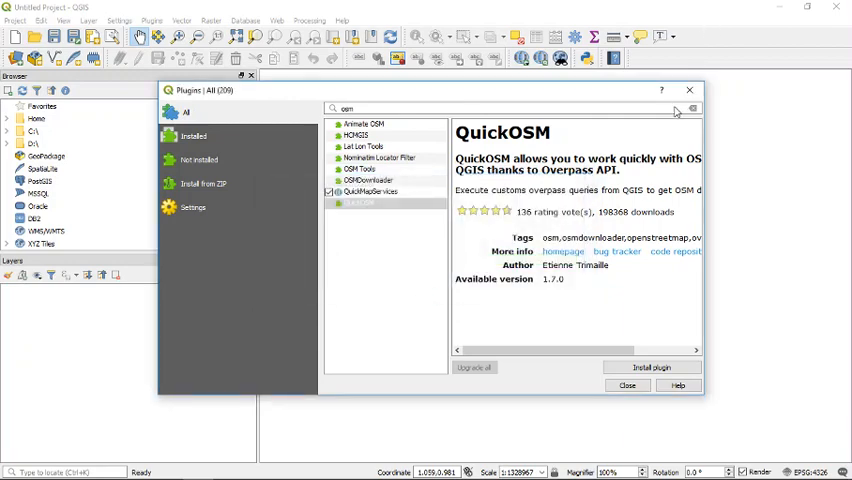
left_click(652, 368)
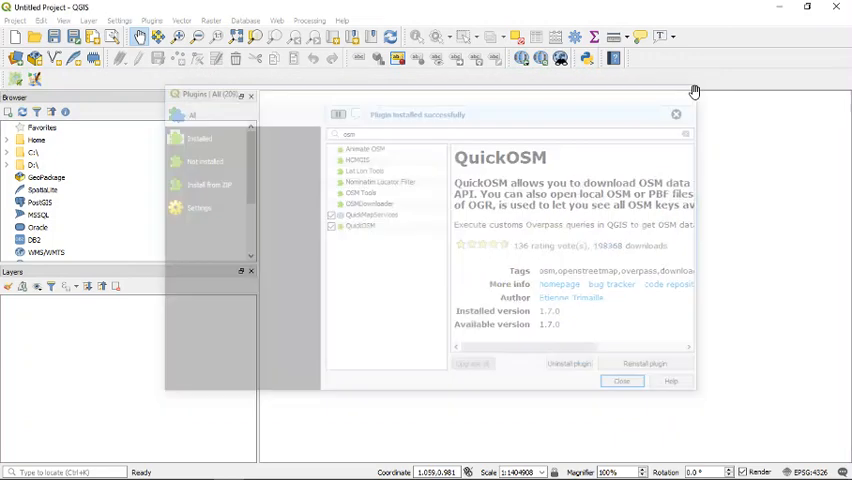
left_click(622, 380)
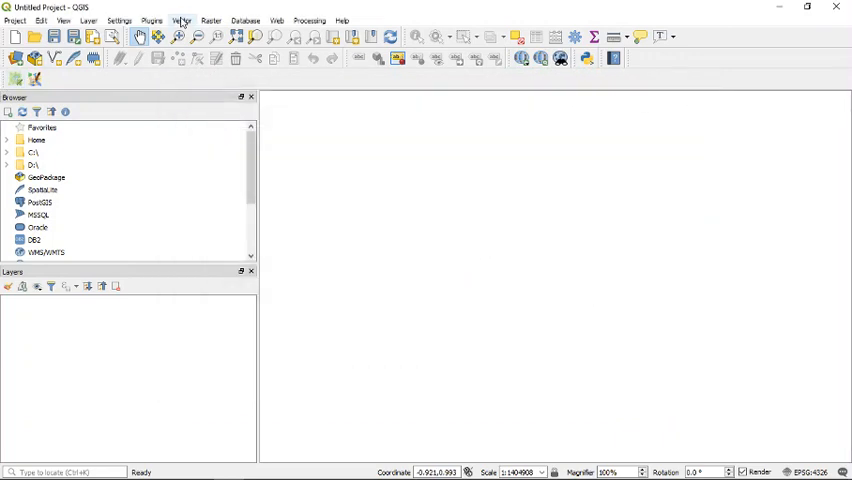
Check that the QuickOSM query window opens from the Vector menu, then close it.
left_click(182, 20)
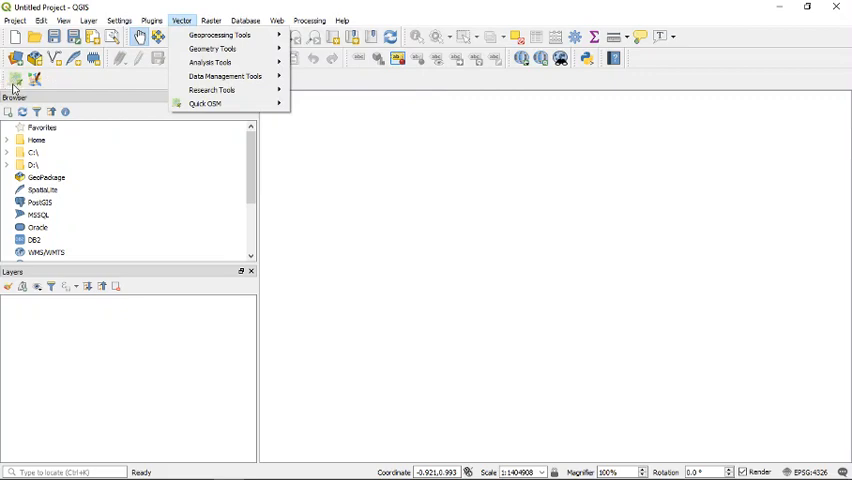
mouse_move(204, 104)
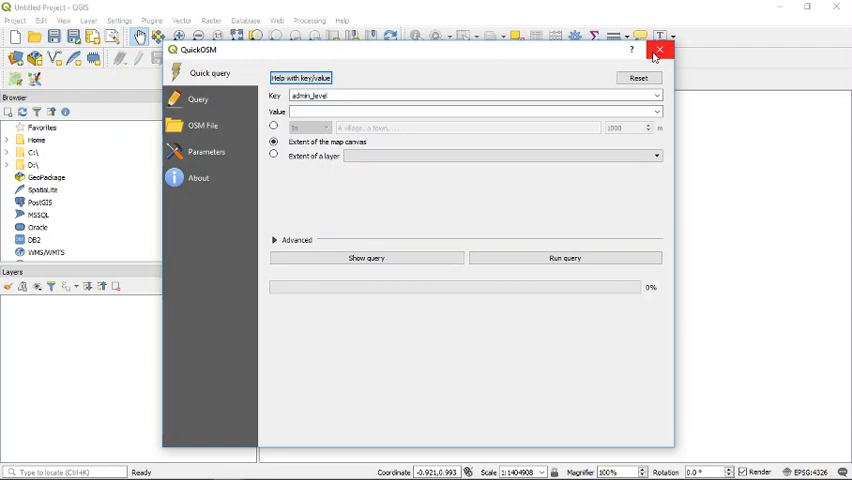
left_click(660, 50)
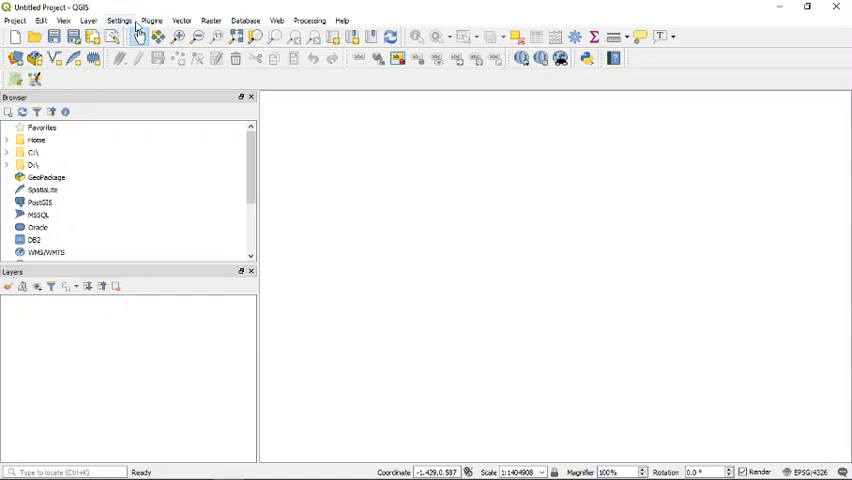
Add the Google Satellite Hybrid basemap through QuickMapServices search.
left_click(276, 20)
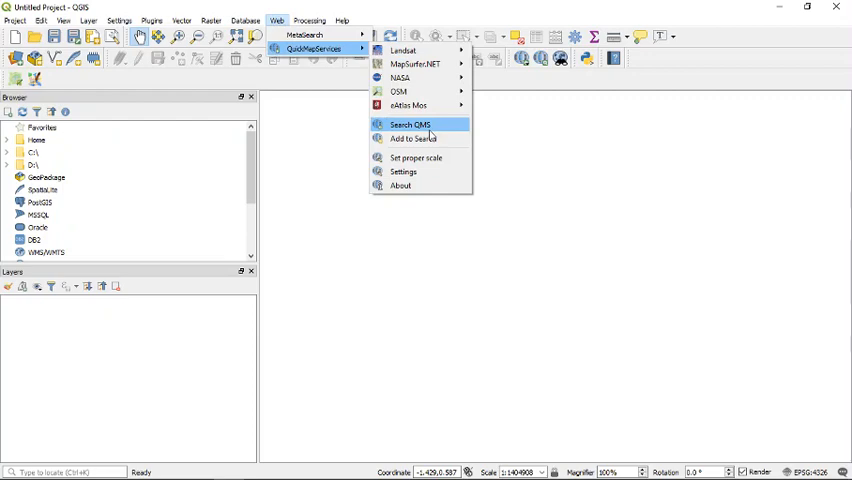
left_click(408, 124)
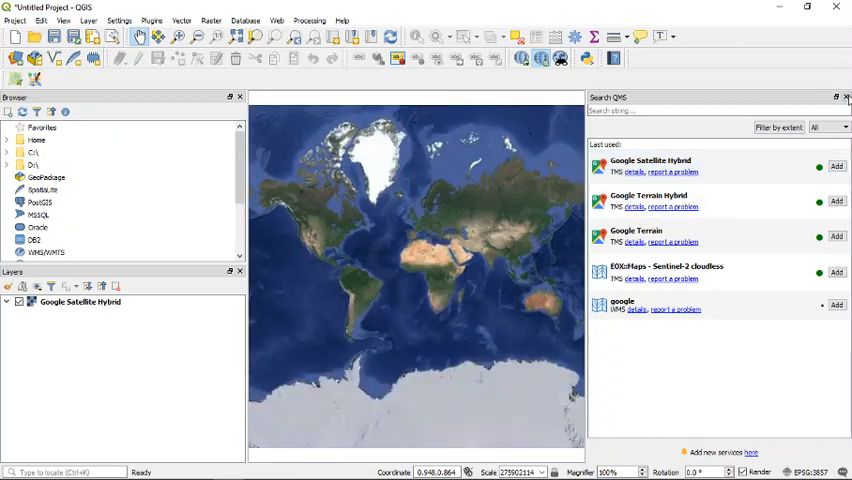
left_click(848, 96)
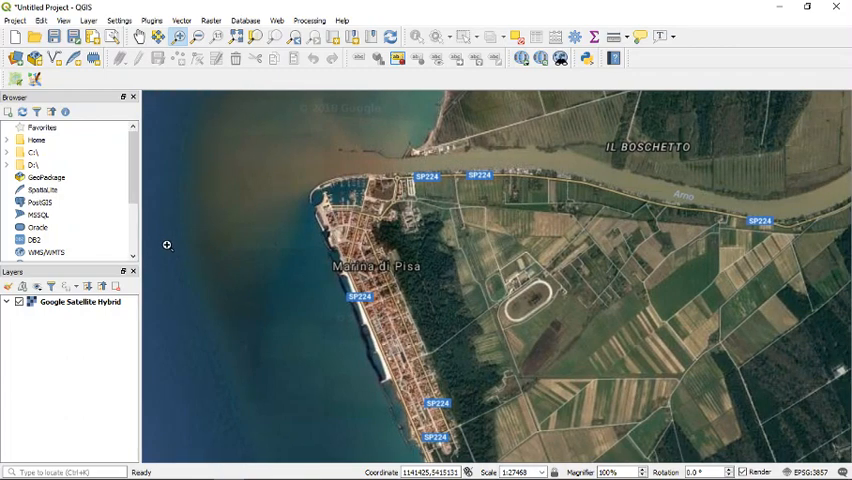
mouse_move(160, 240)
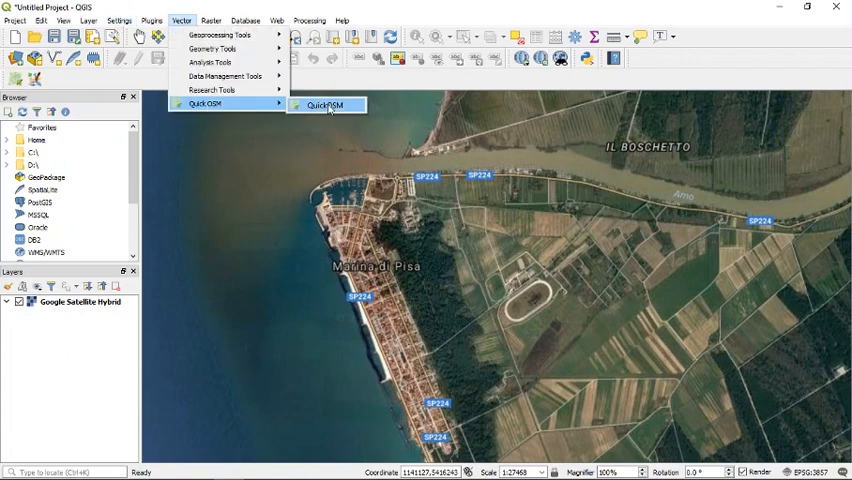
Bring up the QuickOSM query window briefly and close it again.
left_click(326, 104)
type("building")
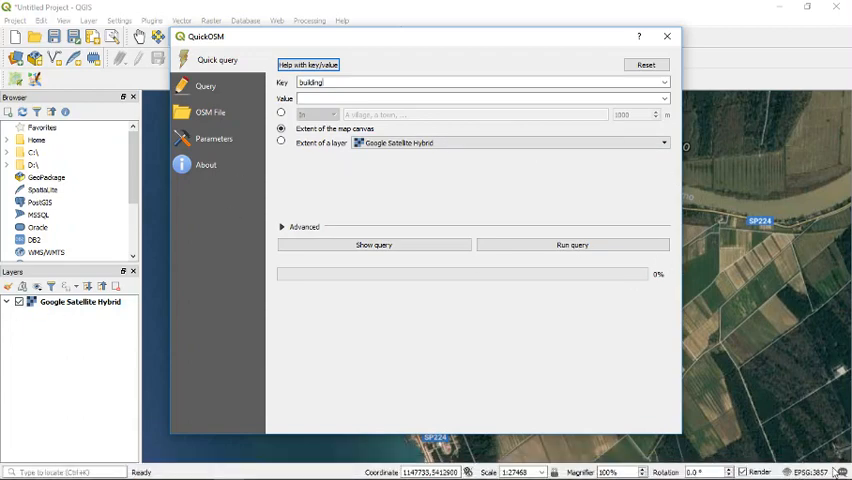
left_click(668, 36)
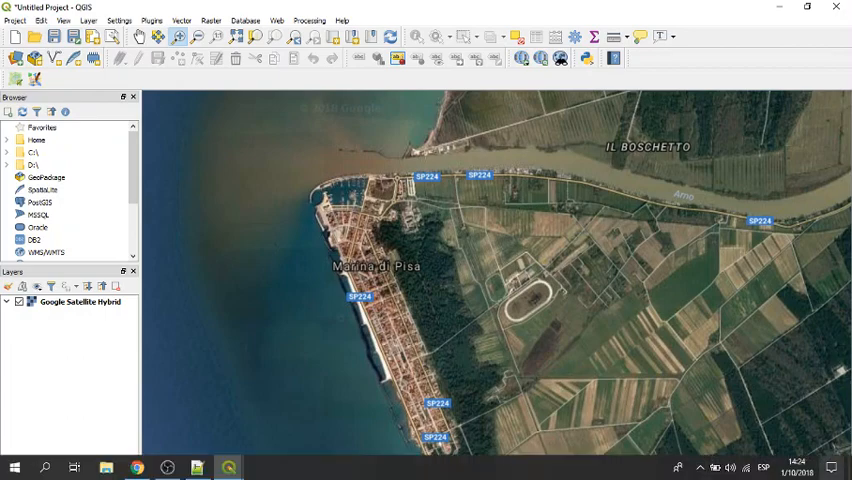
Set the project CRS to WGS 84 / Pseudo-Mercator.
left_click(14, 20)
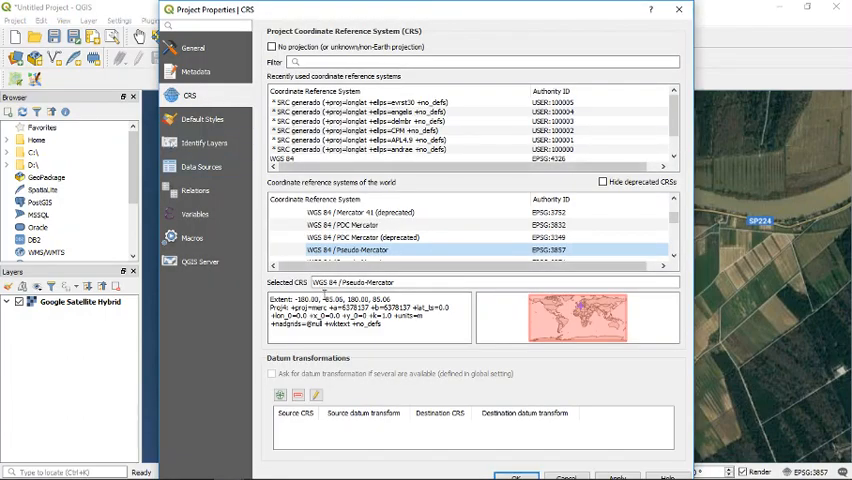
mouse_move(680, 8)
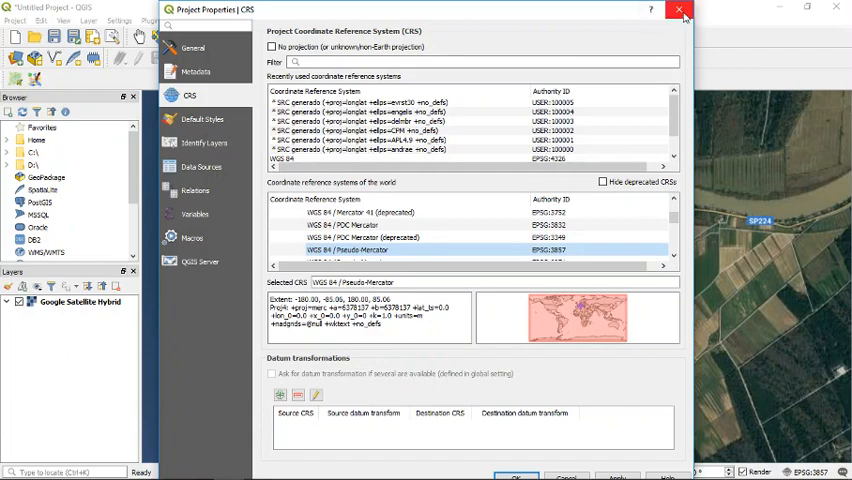
left_click(680, 8)
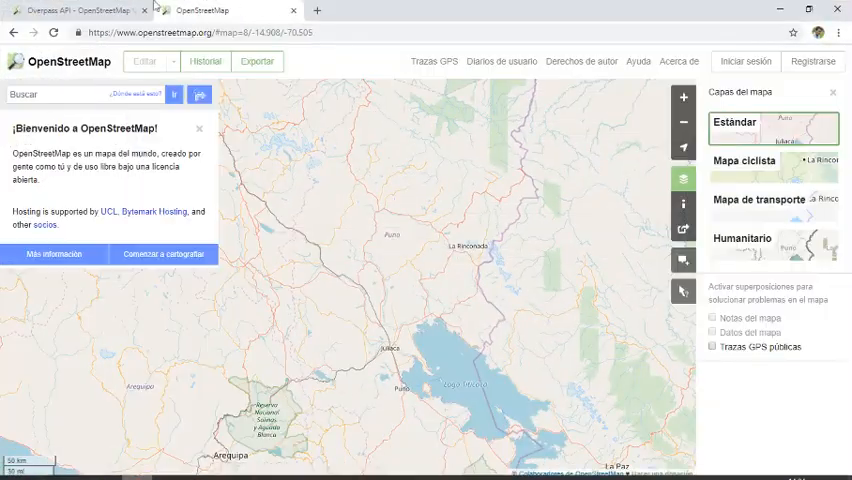
View the Overpass API wiki page in Chrome, then return to the QuickOSM window.
left_click(76, 10)
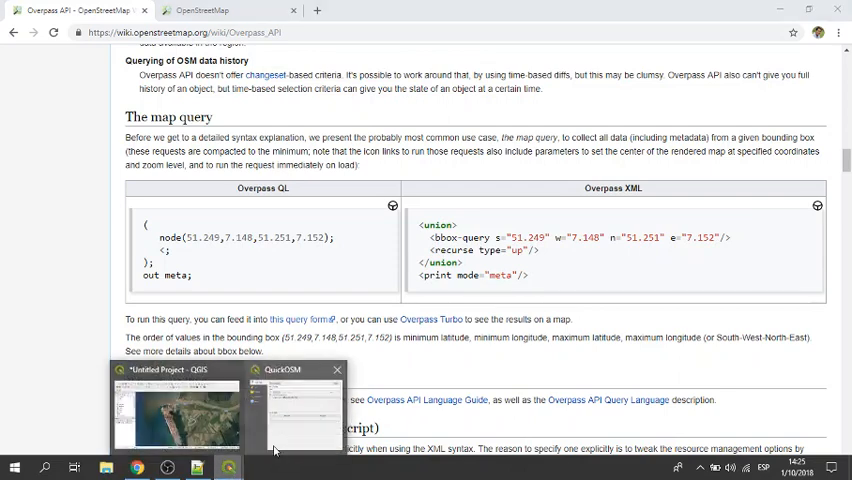
left_click(290, 404)
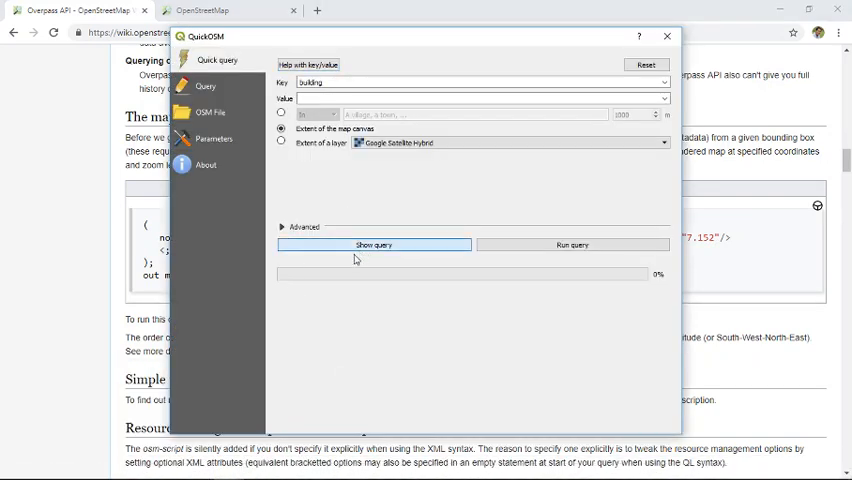
Review the generated building query and its Overpass API server parameters.
left_click(374, 244)
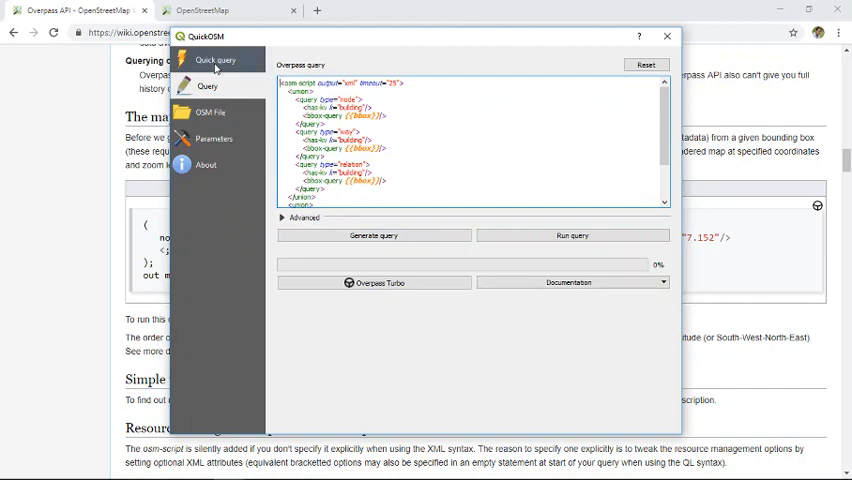
left_click(214, 138)
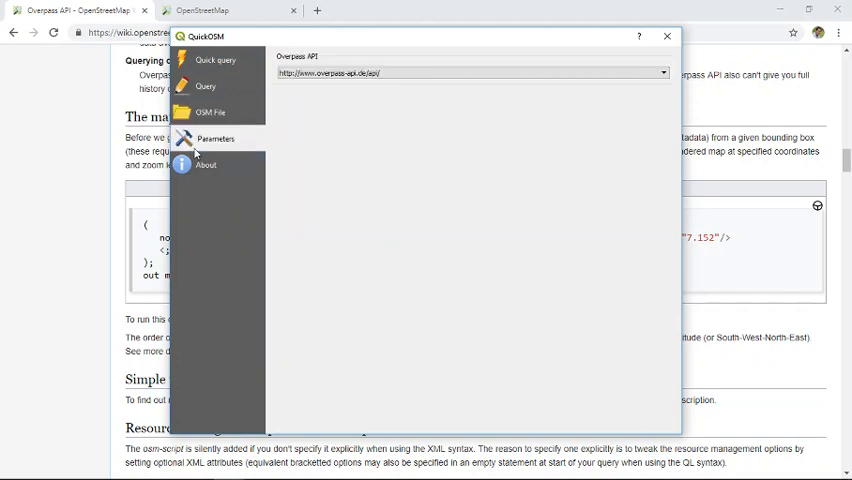
left_click(216, 60)
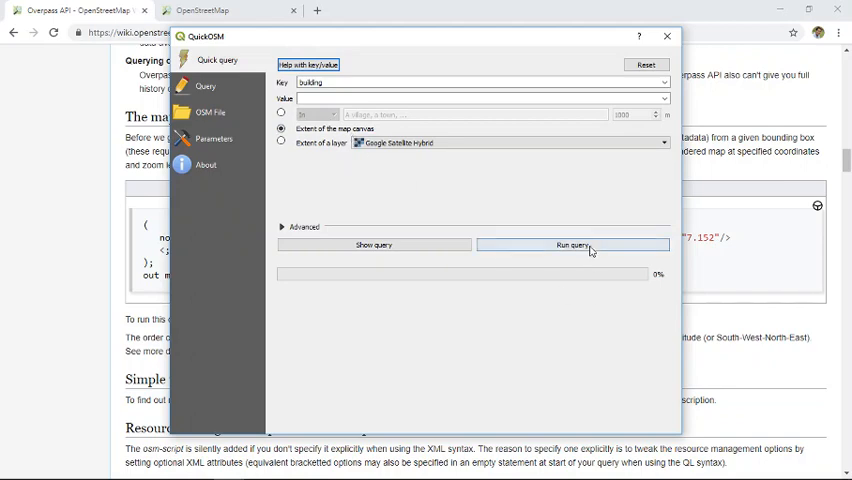
Run the building query for the map extent and hide the satellite basemap to see the buildings.
left_click(572, 244)
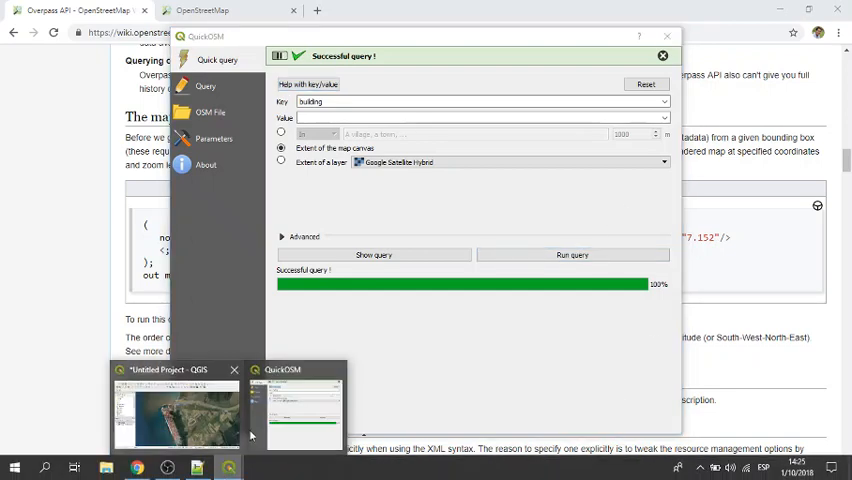
left_click(176, 410)
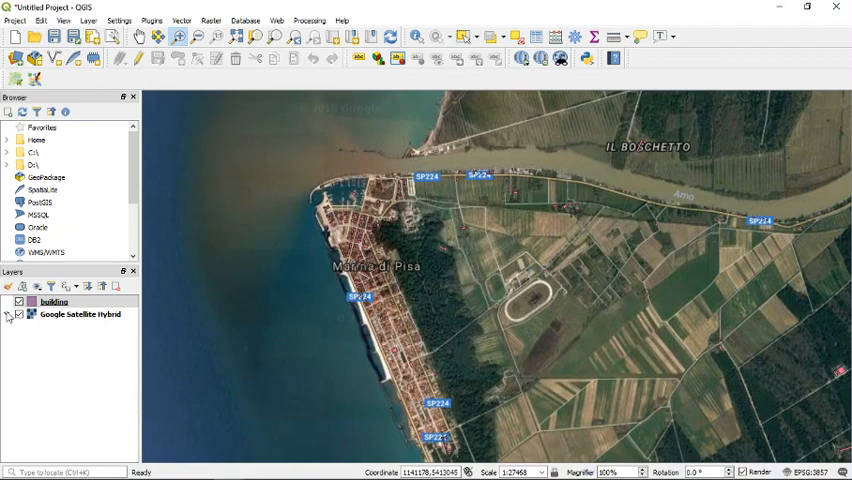
left_click(18, 314)
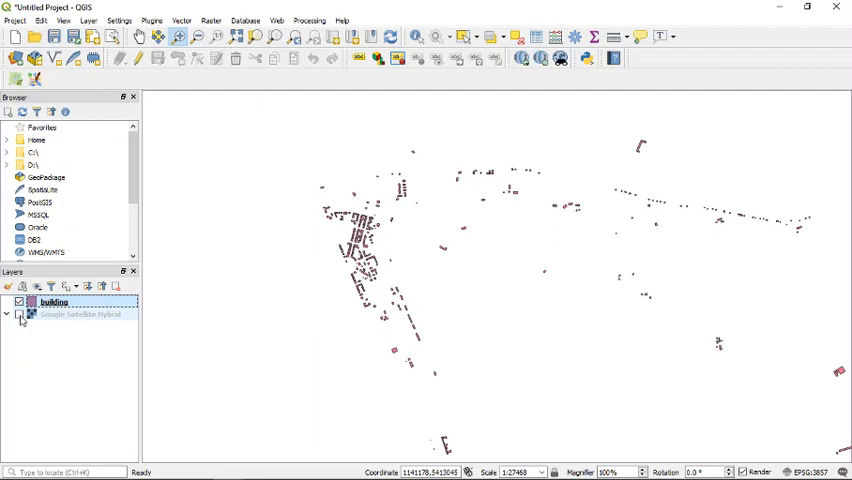
Re-show the satellite basemap and run a QuickOSM query with key waterway for the map extent.
left_click(20, 314)
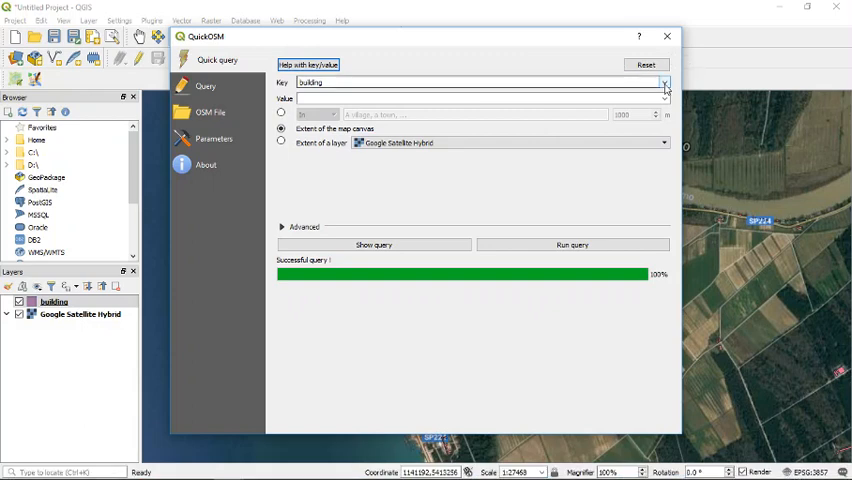
left_click(664, 82)
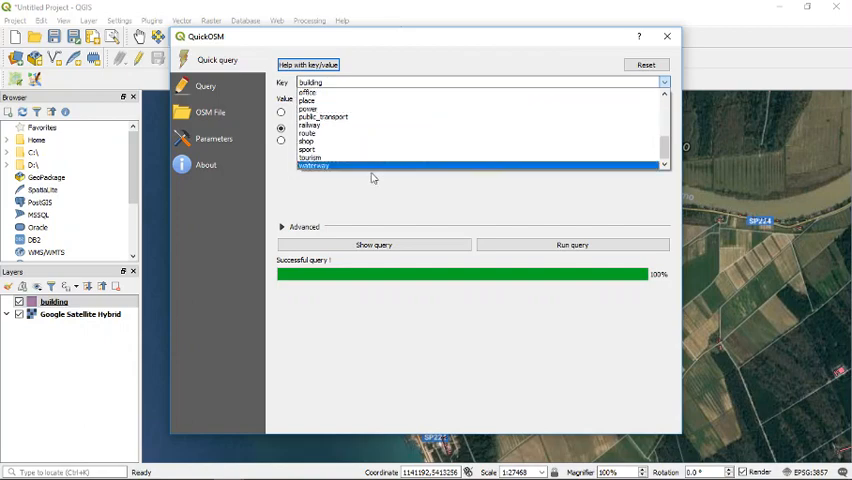
left_click(314, 164)
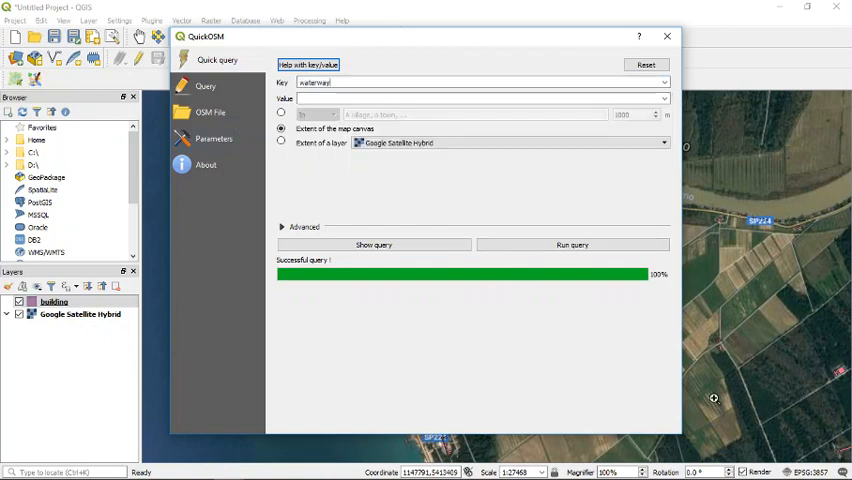
left_click(572, 244)
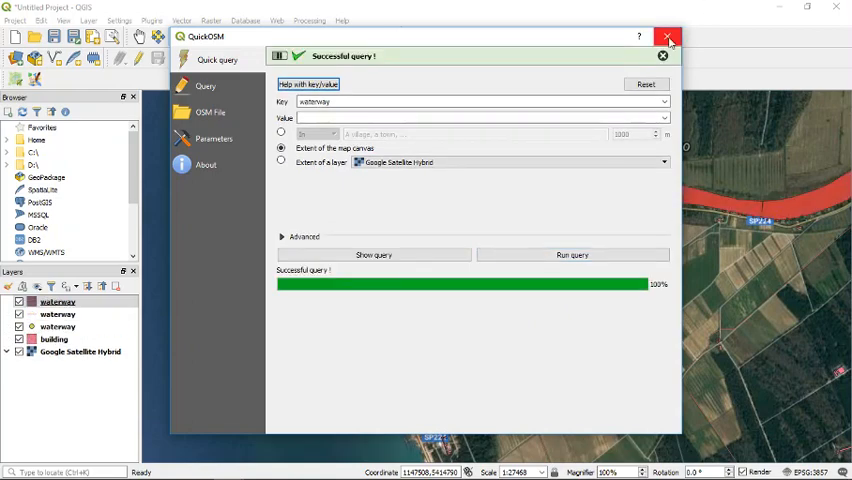
left_click(668, 40)
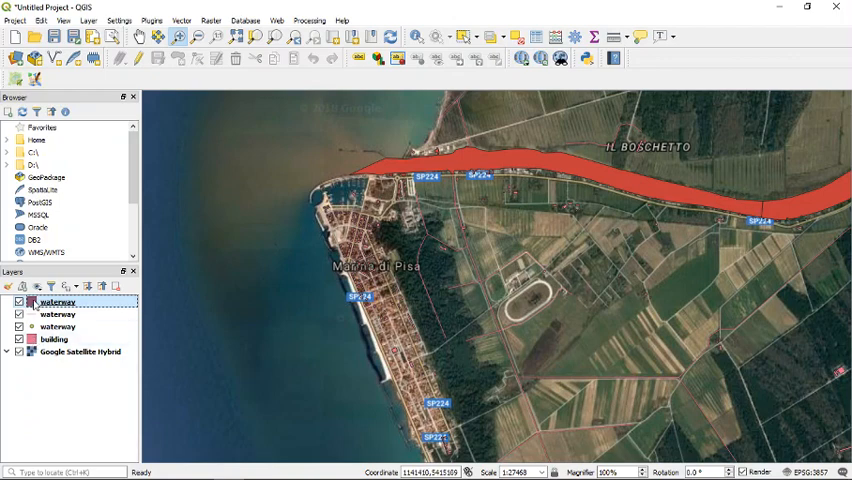
Give the river area layer a blue fill in its Symbology settings.
double_click(56, 300)
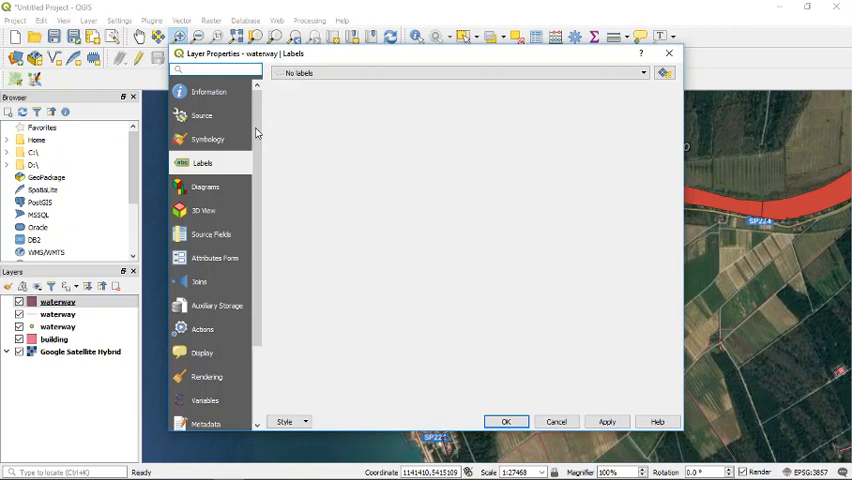
left_click(208, 138)
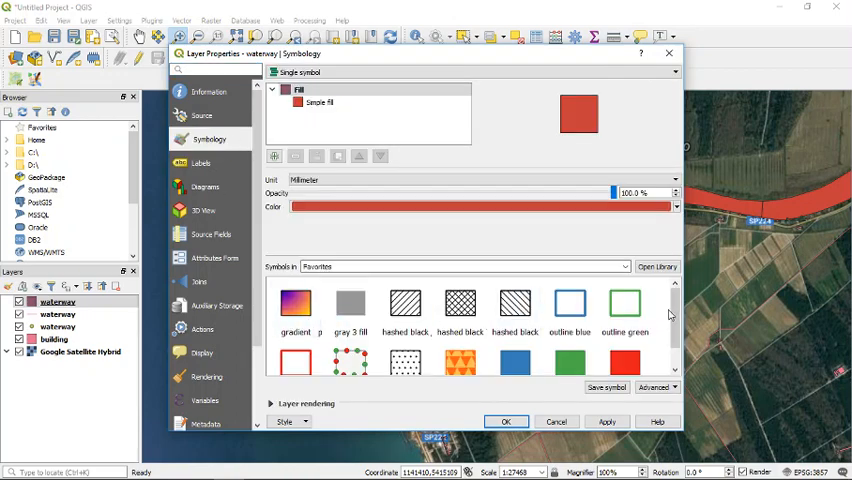
scroll("down", 3)
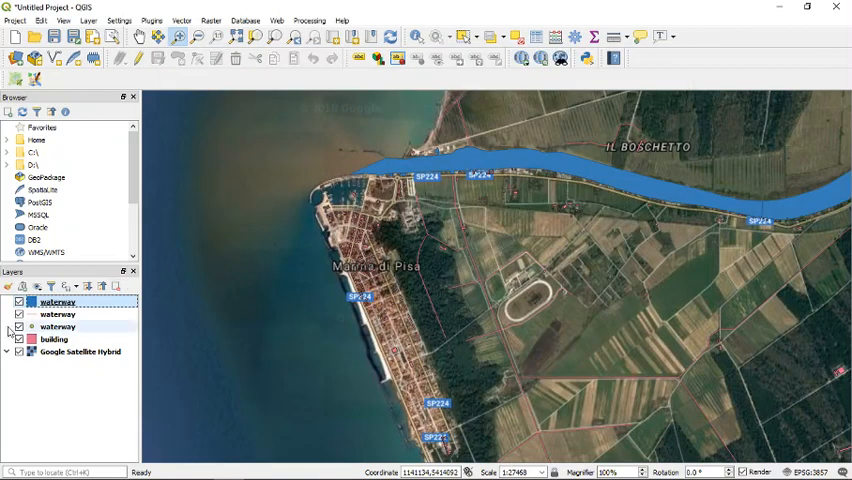
Give the waterway line layer the simple blue line style.
double_click(56, 314)
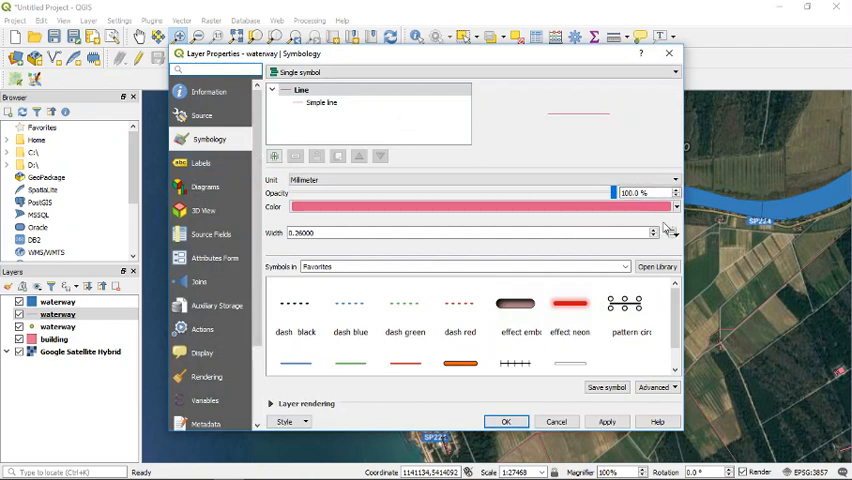
scroll("down", 3)
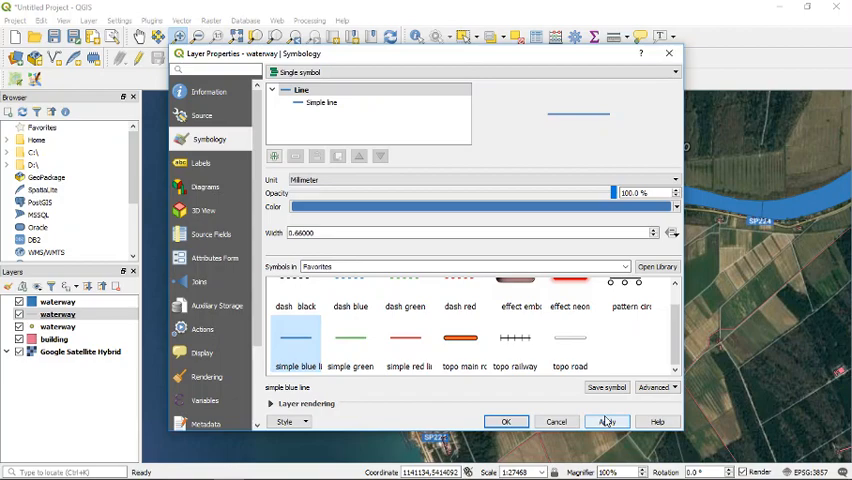
left_click(504, 420)
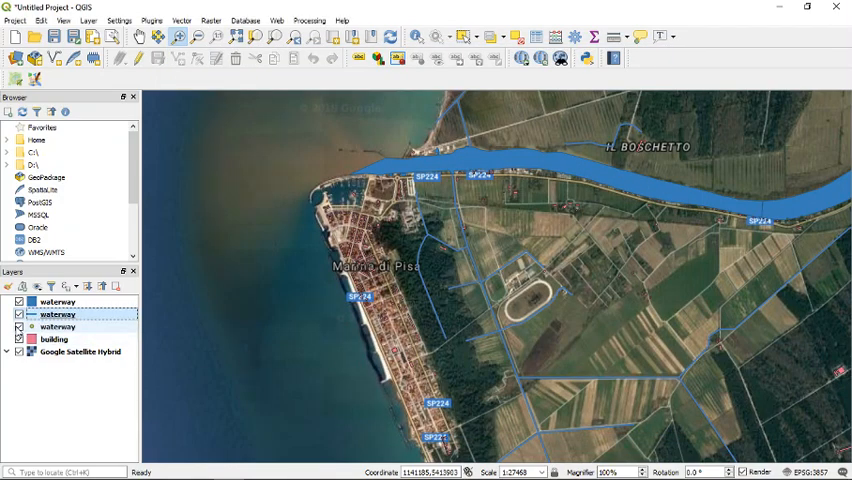
View the waterway line attribute table, select the first of its 11 features, and close it.
right_click(56, 326)
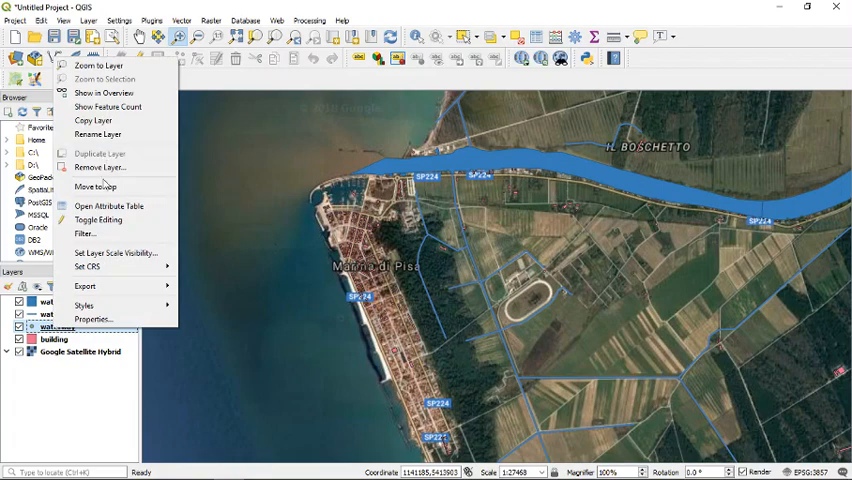
left_click(108, 206)
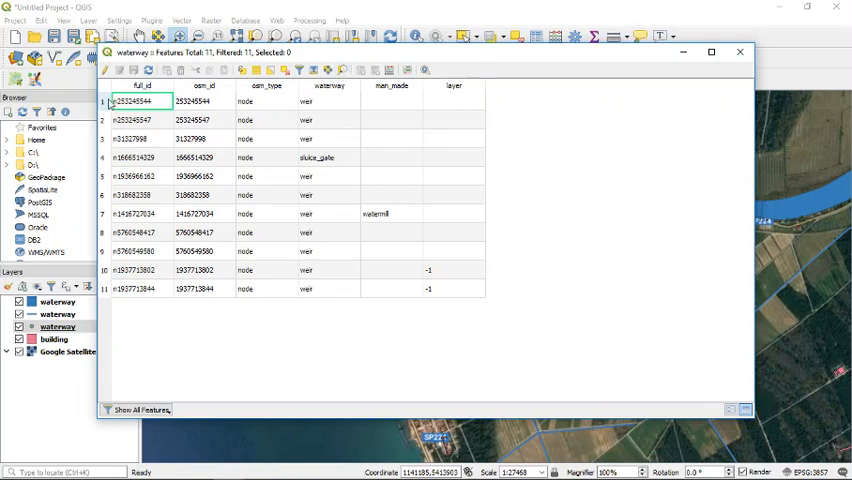
left_click(104, 100)
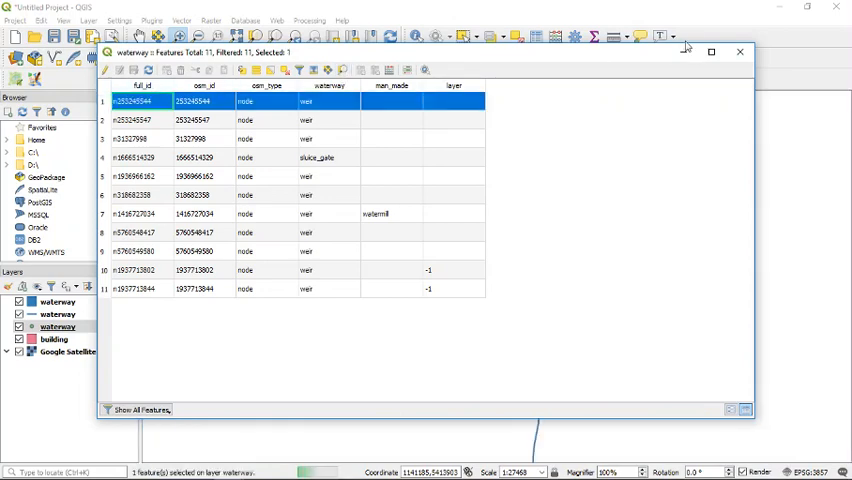
left_click(740, 52)
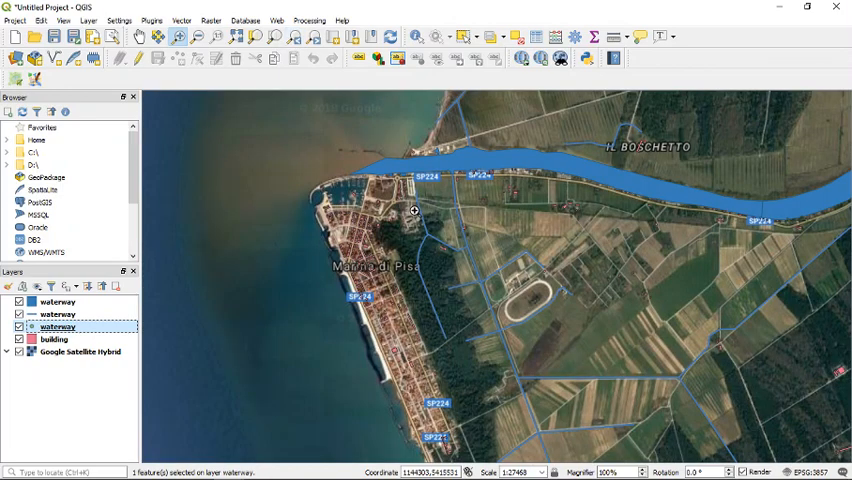
mouse_move(412, 216)
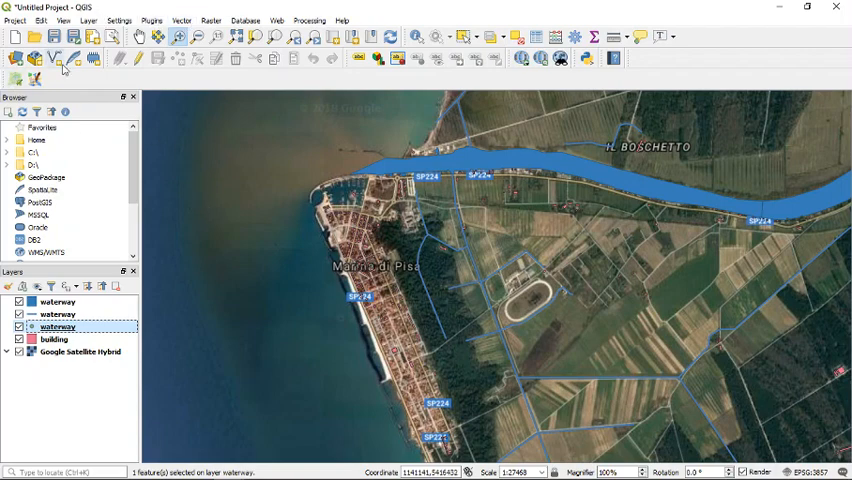
Query OpenStreetMap highway features with value primary for the current extent.
left_click(182, 20)
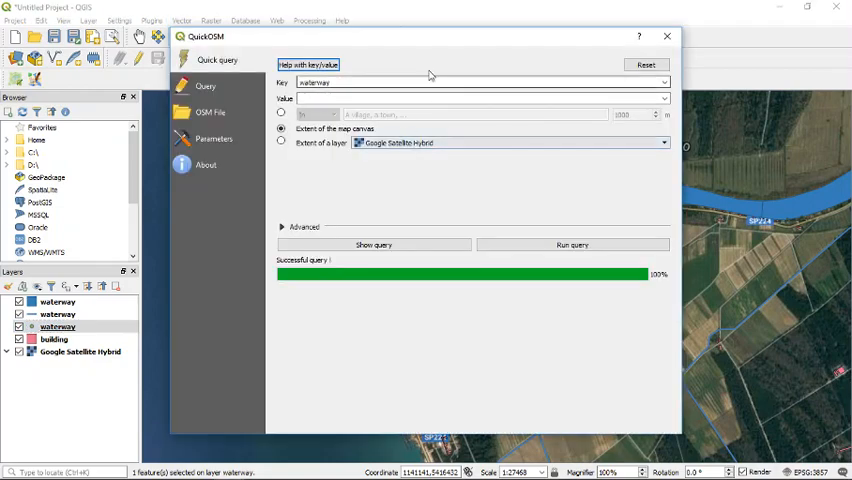
left_click(664, 82)
type("highway")
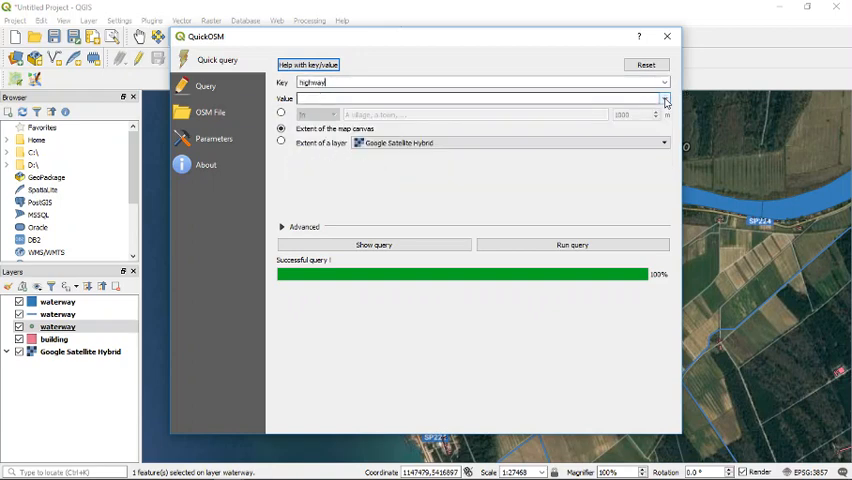
left_click(664, 98)
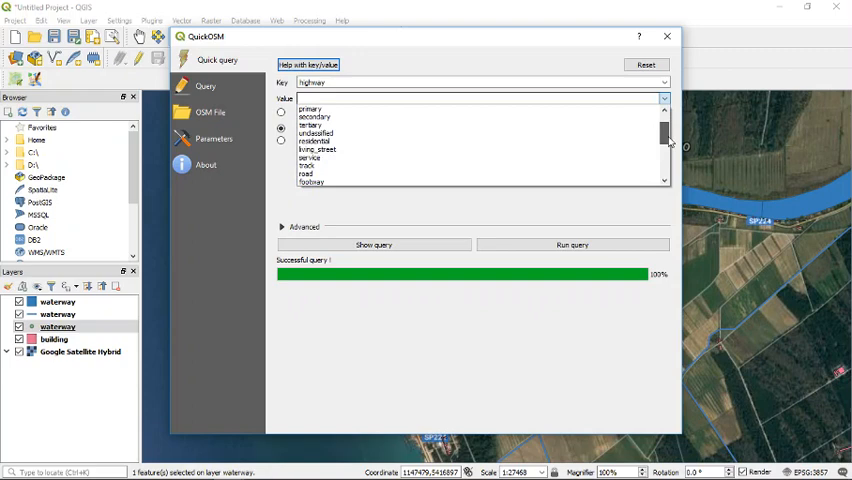
scroll("down", 3)
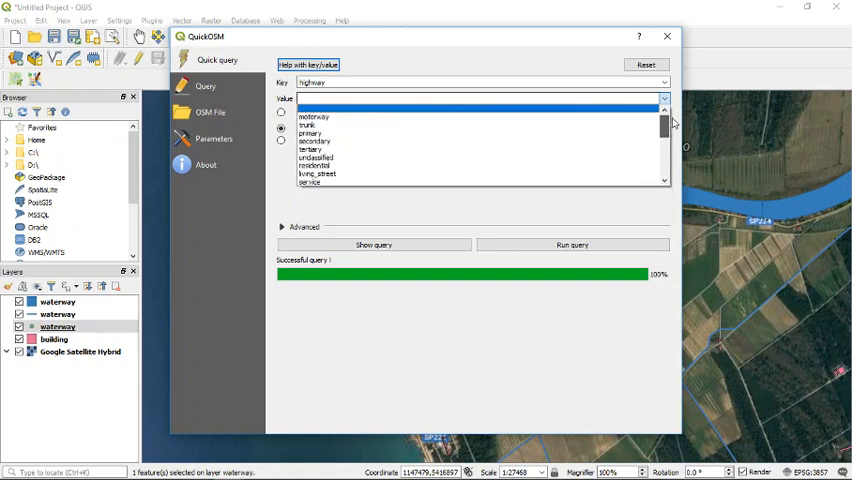
scroll("down", 3)
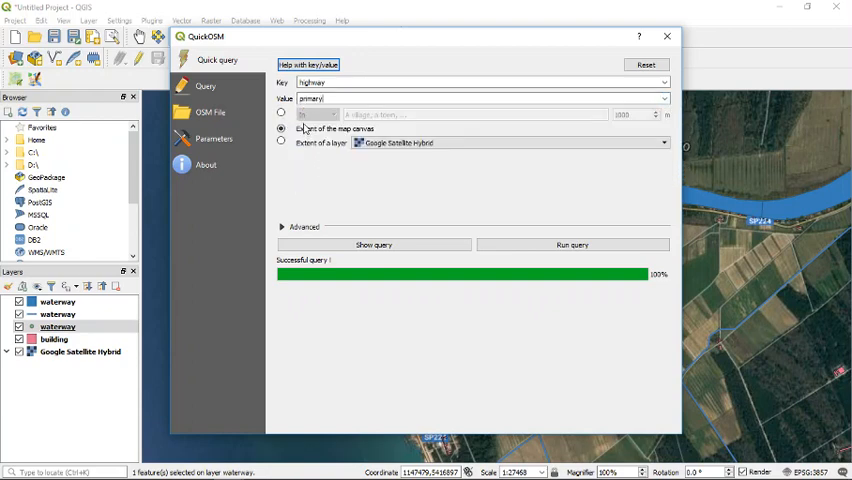
left_click(572, 244)
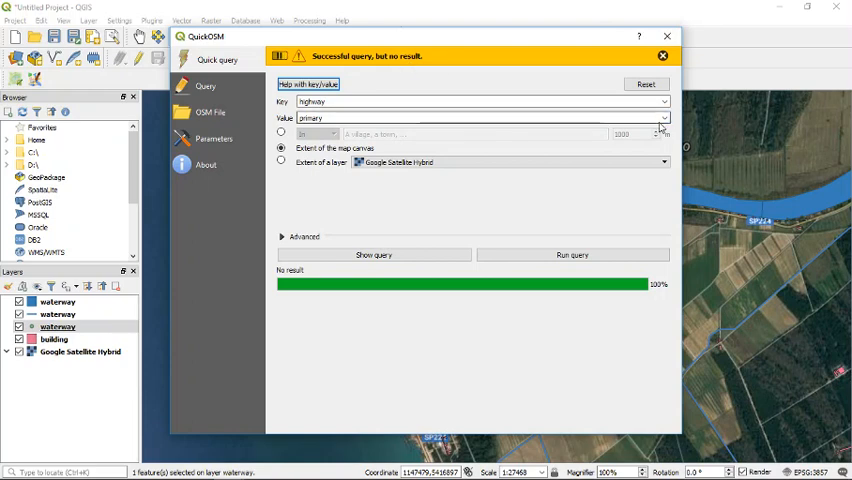
Try motorway, then clear the value to download all highway features and close QuickOSM.
left_click(664, 98)
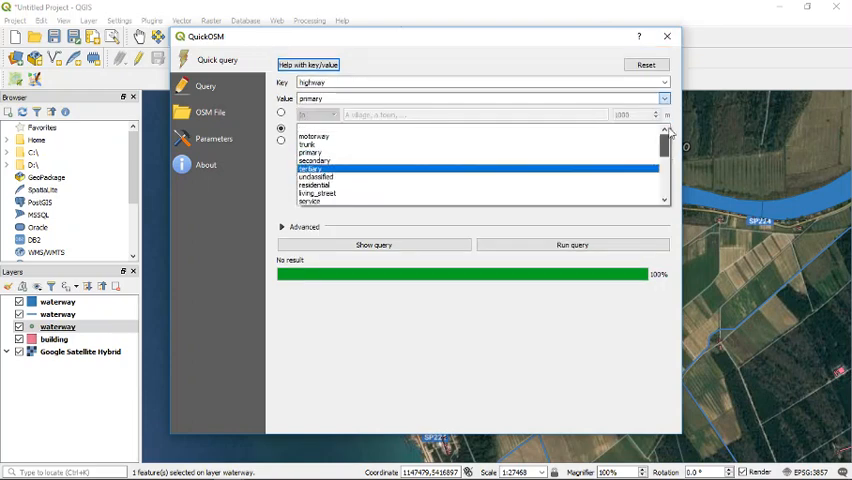
left_click(312, 136)
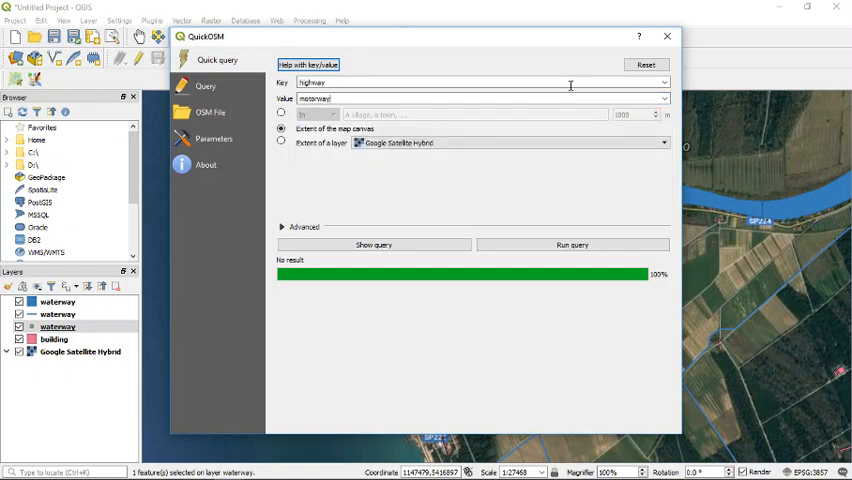
left_click(572, 244)
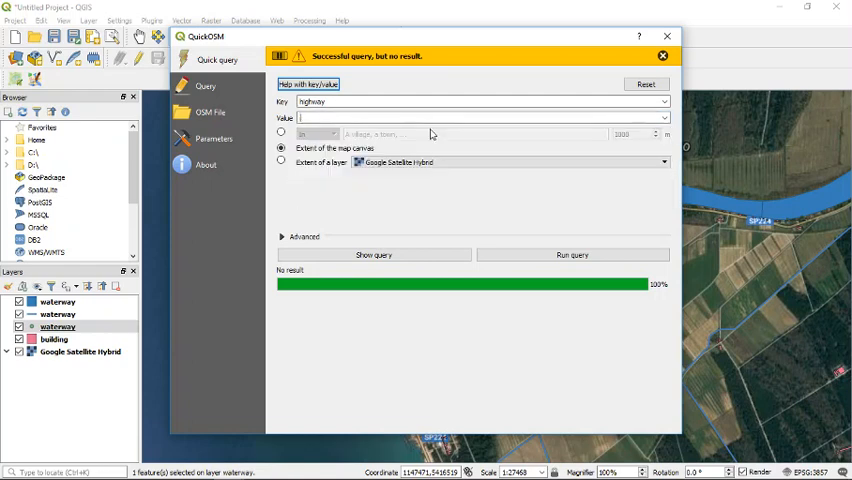
left_click(572, 254)
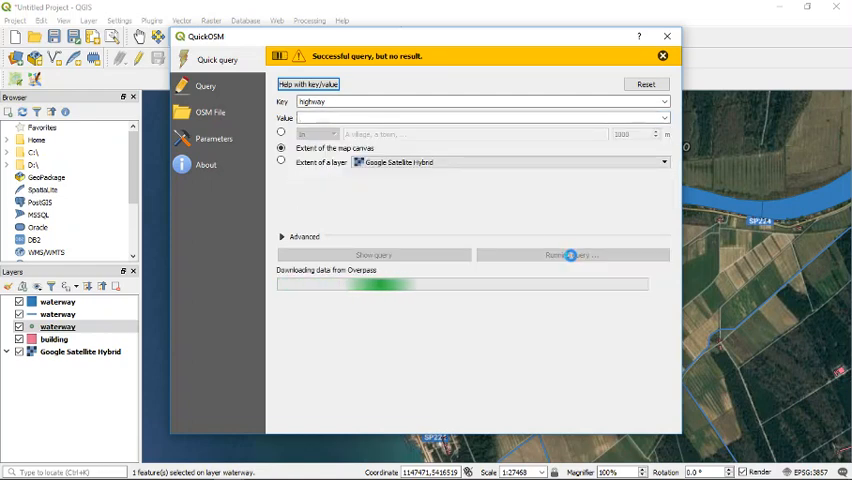
left_click(572, 254)
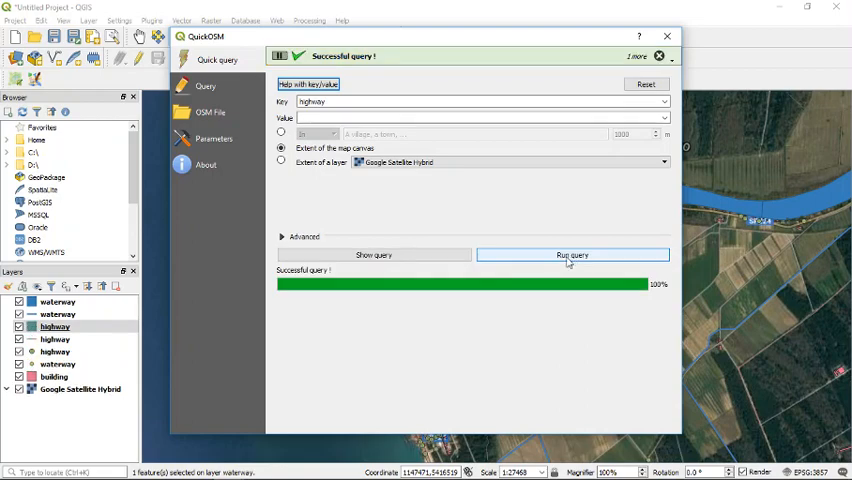
left_click(666, 36)
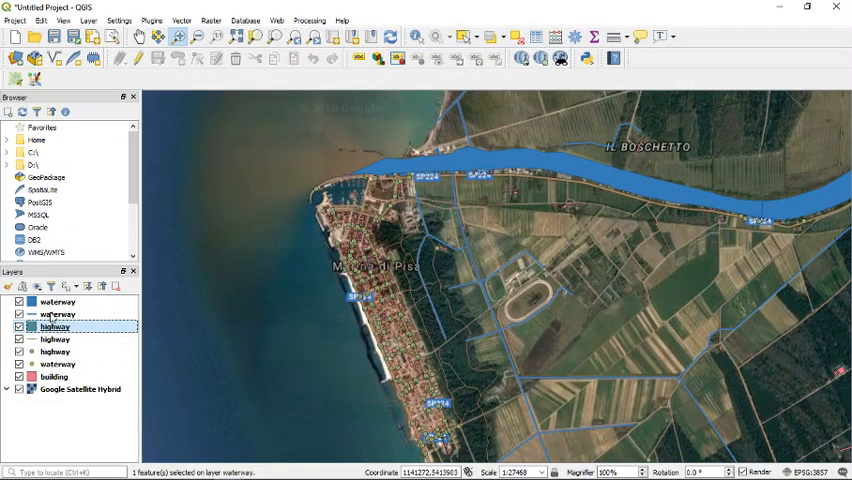
Give one highway layer a simple blue line symbol from Symbology.
left_click(56, 352)
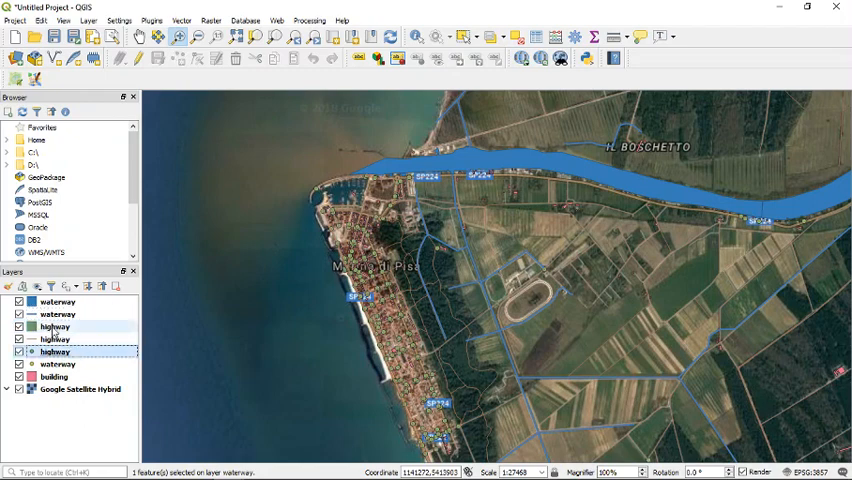
left_click(56, 300)
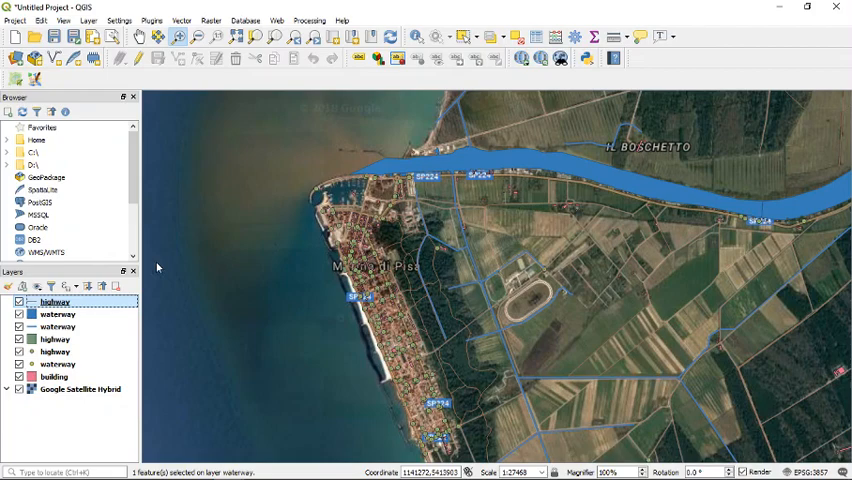
double_click(54, 300)
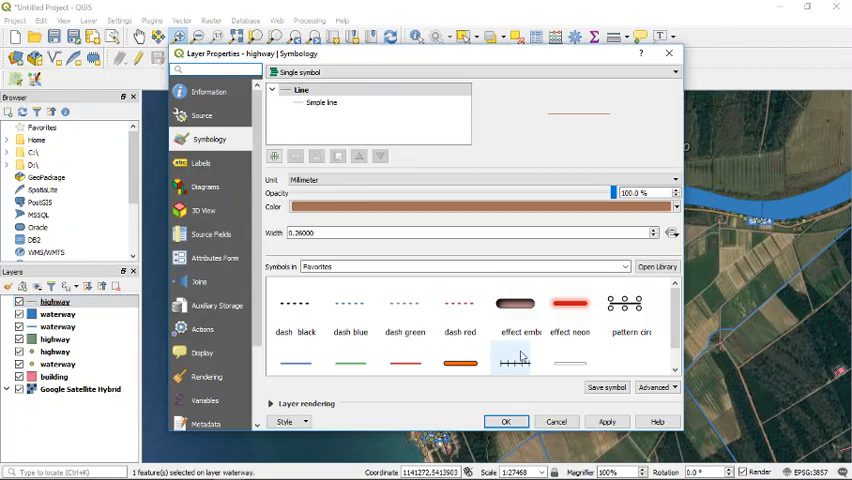
scroll("down", 3)
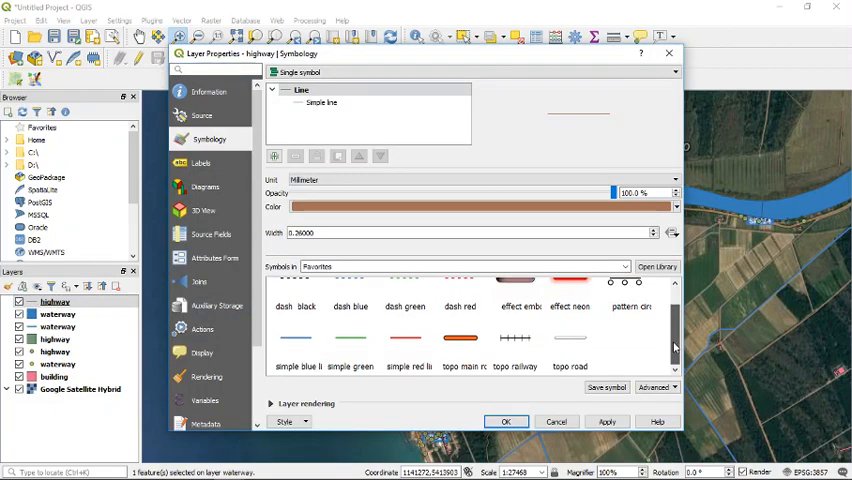
left_click(296, 336)
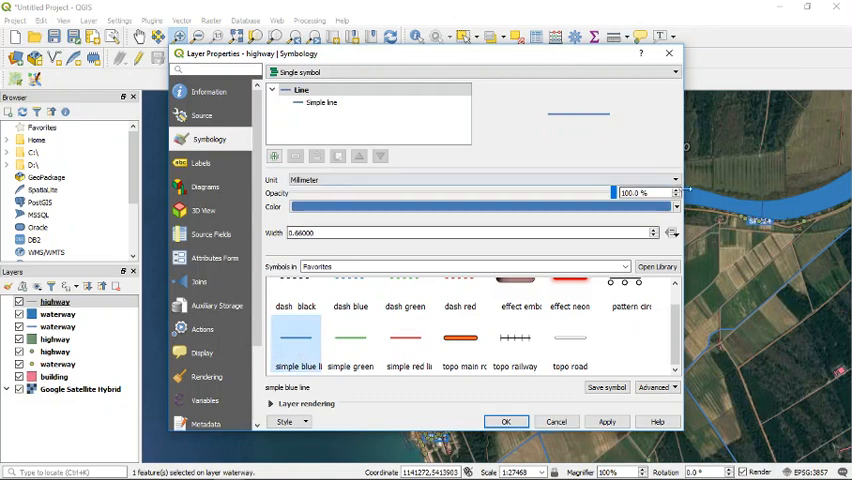
left_click(676, 208)
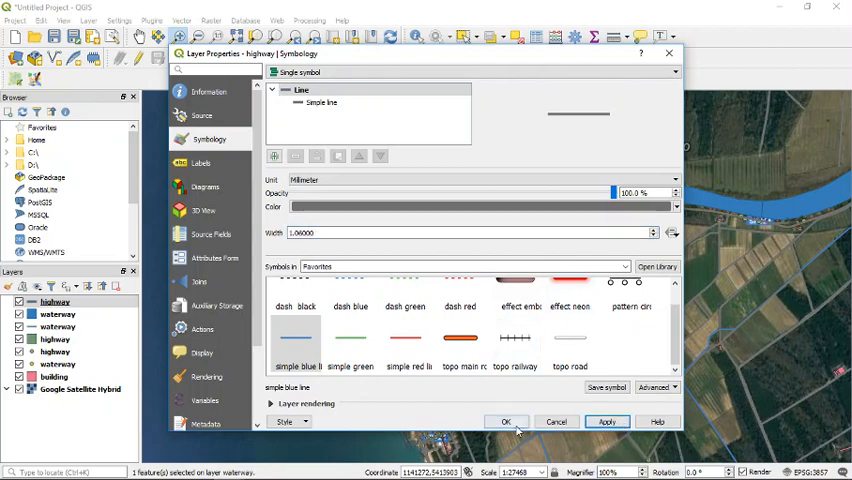
left_click(504, 420)
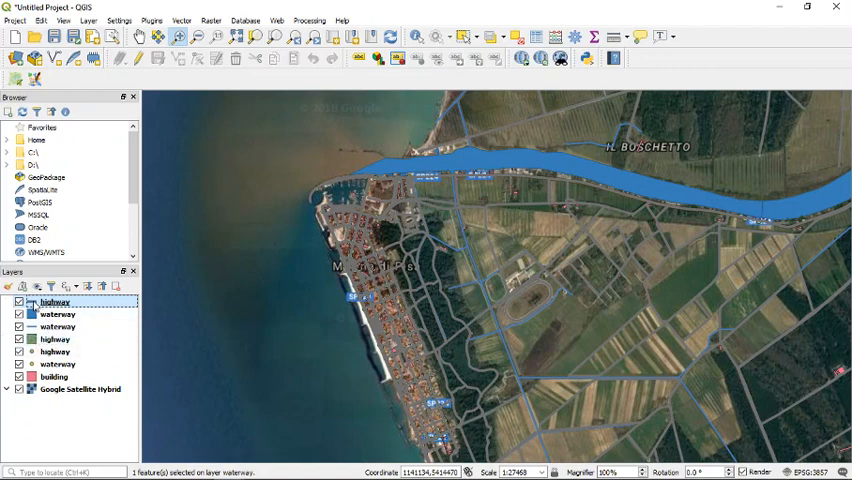
Style the top highway layer dashed black and another as a topo road of width 0.4.
double_click(54, 300)
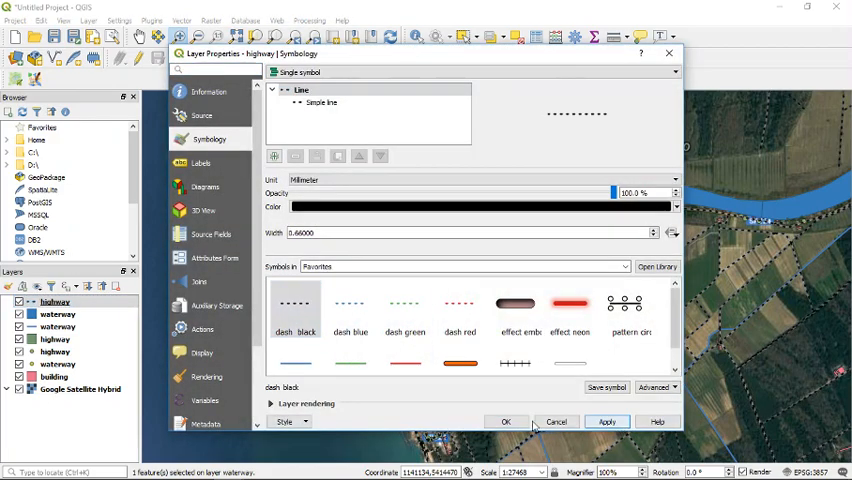
left_click(504, 420)
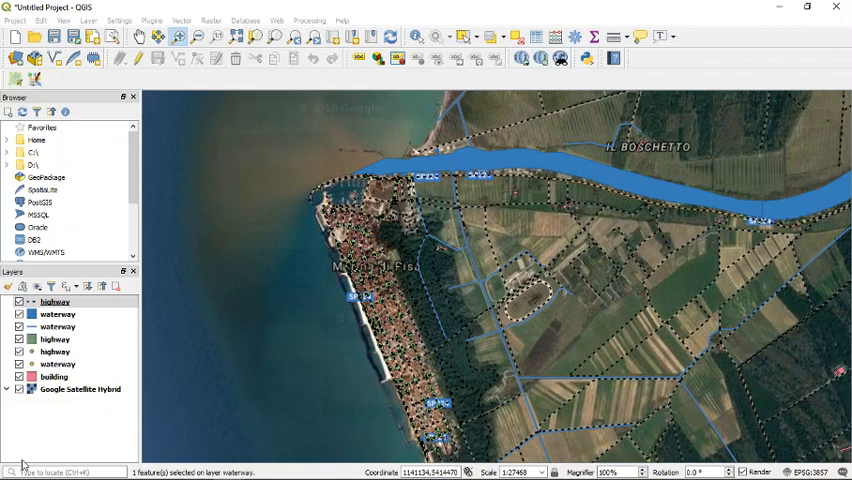
left_click(56, 302)
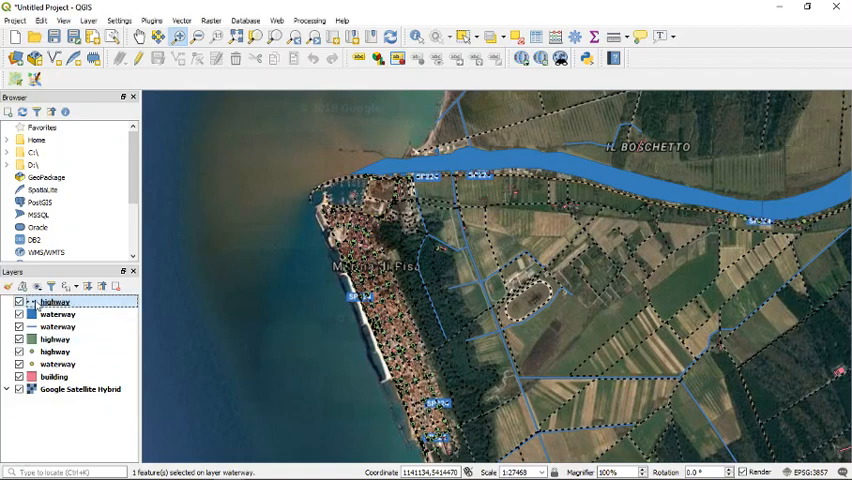
double_click(56, 300)
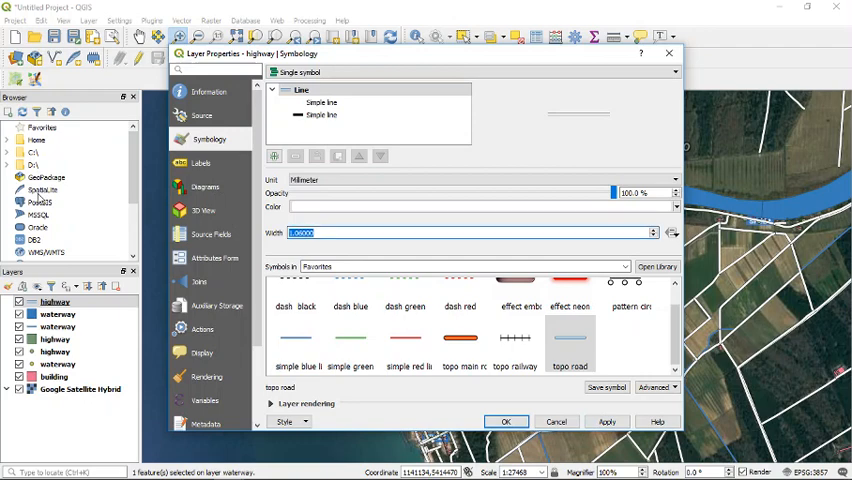
type("0.4")
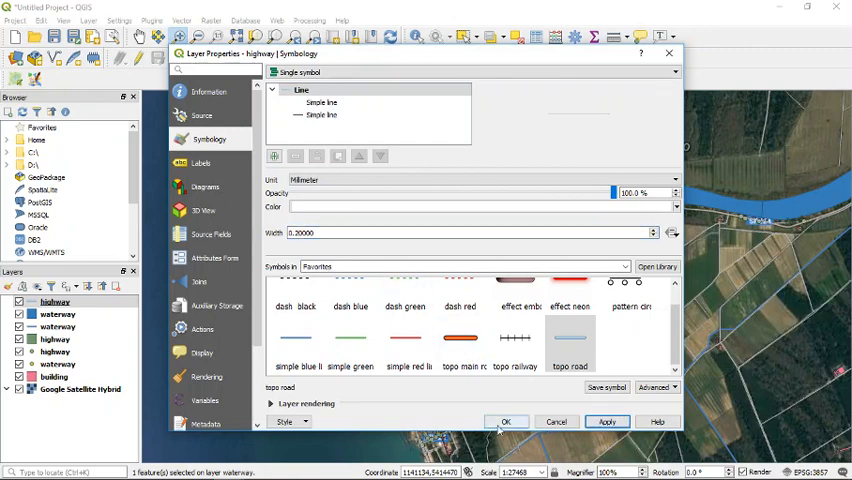
left_click(504, 420)
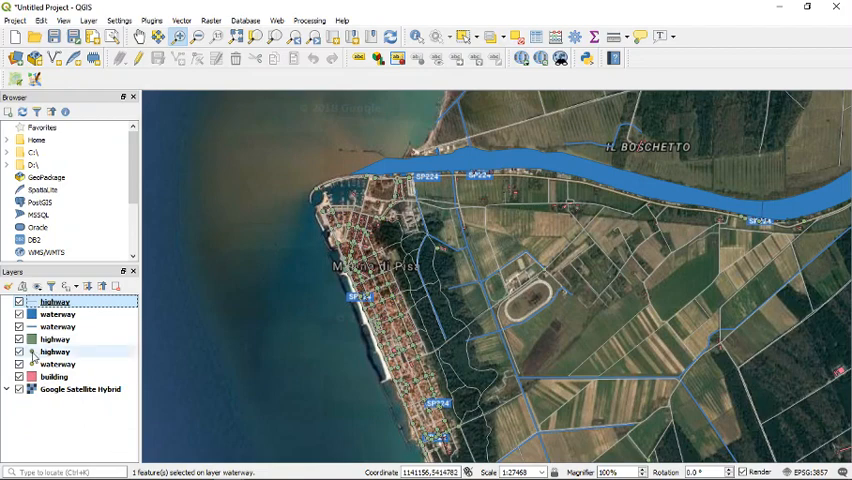
Browse the highway layer's attribute table of 201 features, then close it.
right_click(48, 352)
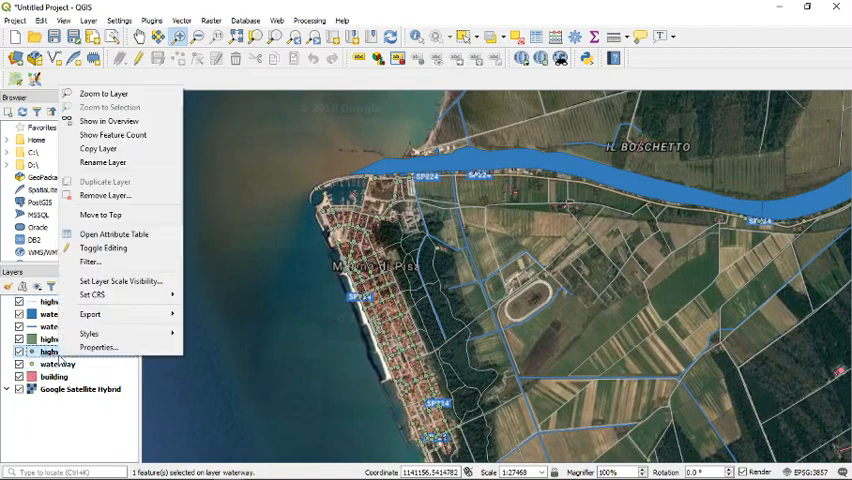
left_click(114, 234)
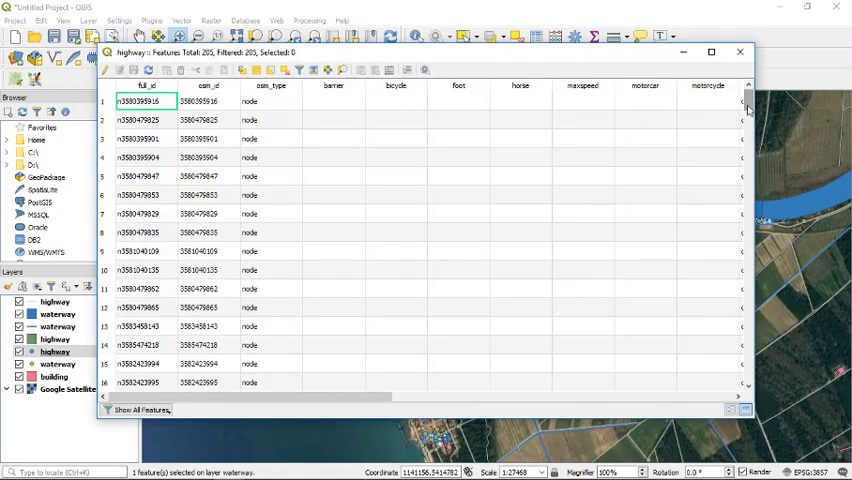
scroll("down", 3)
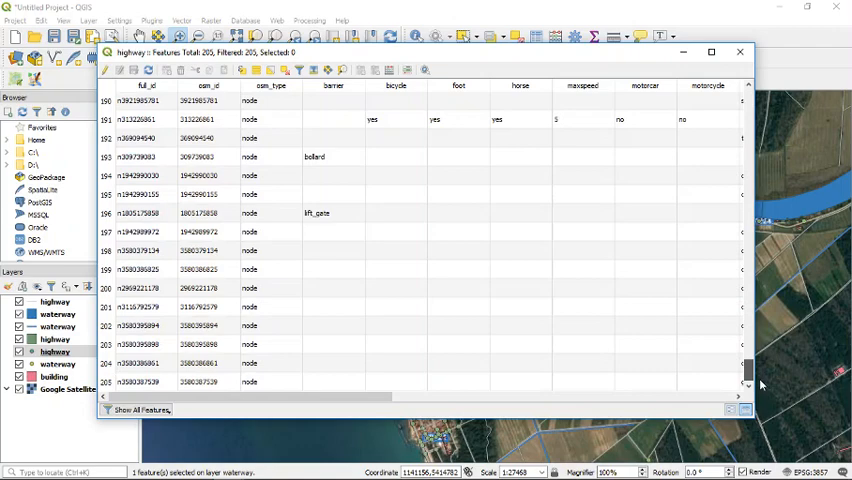
left_click(740, 52)
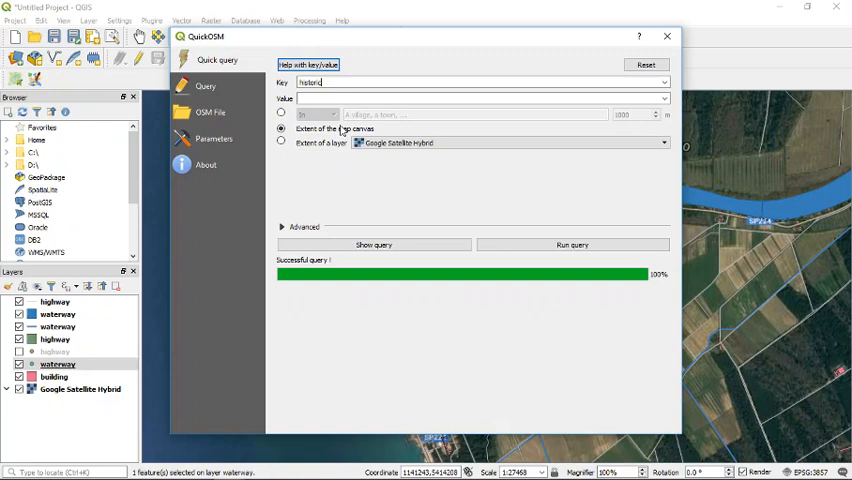
mouse_move(558, 208)
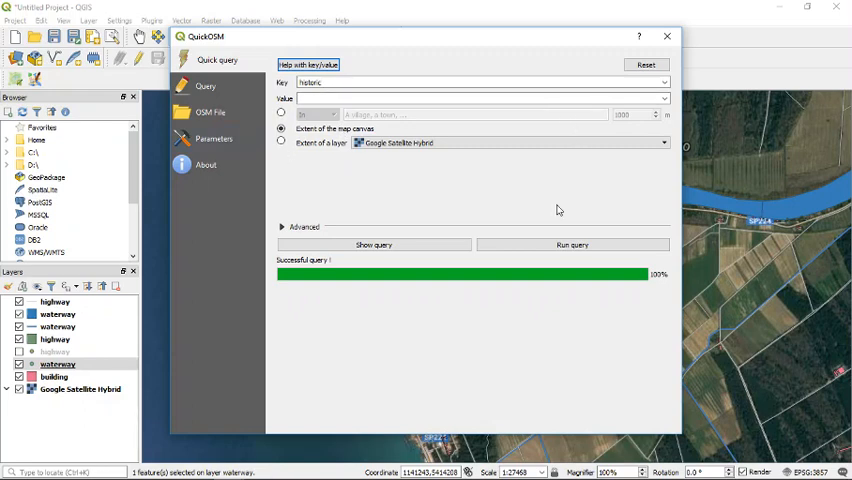
Run the historic query for the map extent and close QuickOSM.
left_click(572, 244)
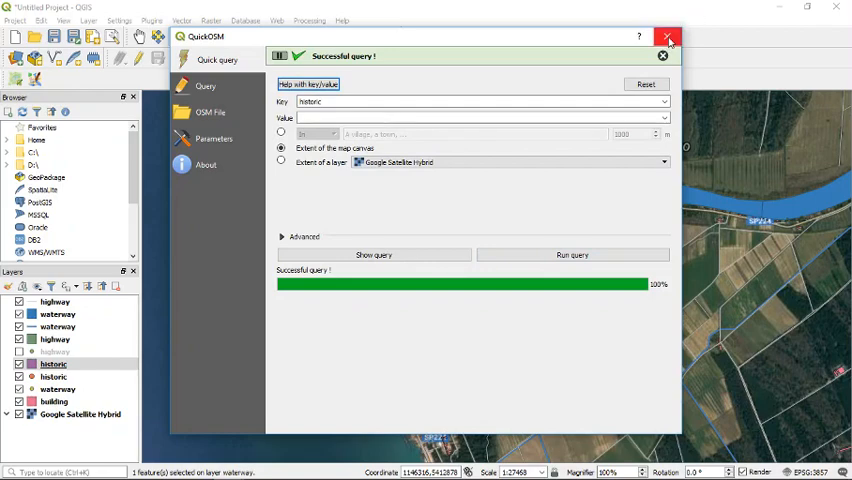
left_click(668, 38)
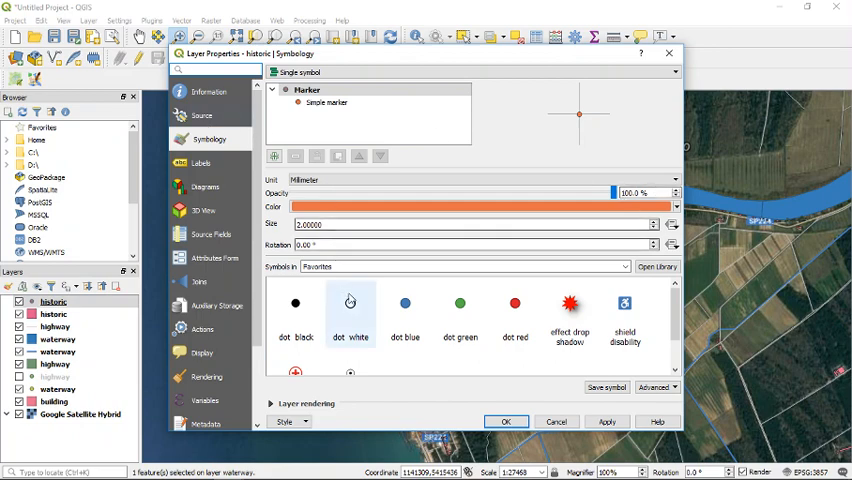
Draw historic points as red dots with single name labels and a text buffer.
left_click(514, 310)
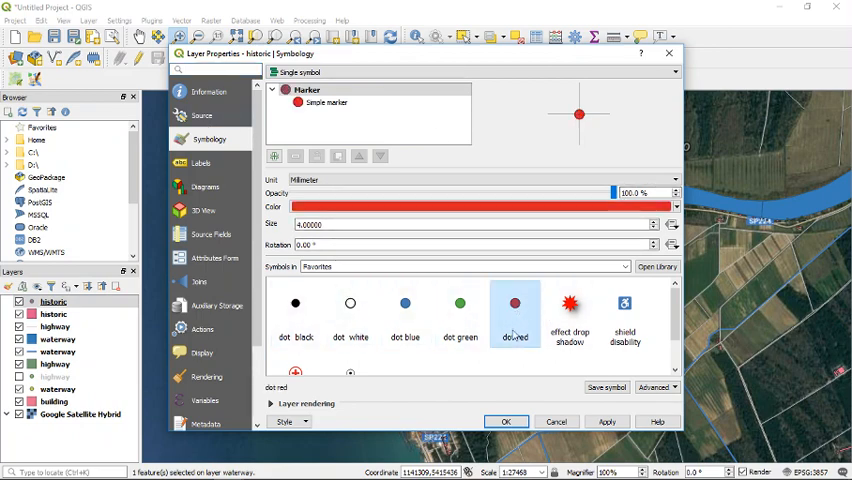
left_click(202, 164)
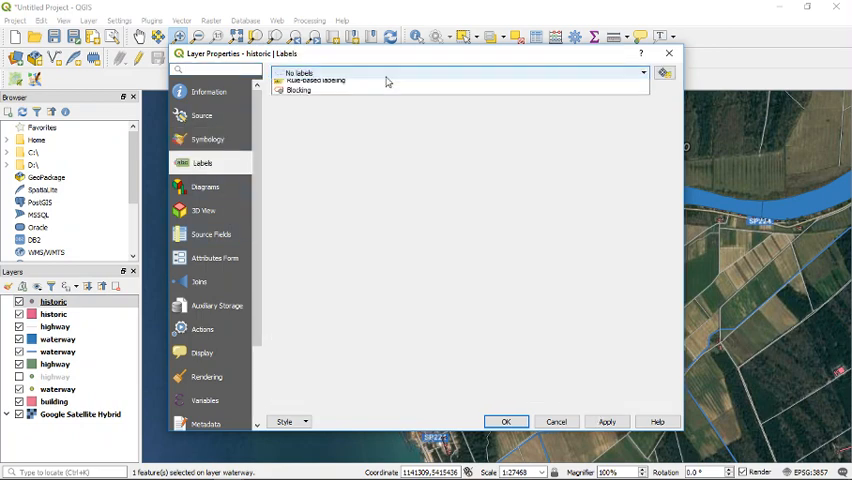
left_click(300, 72)
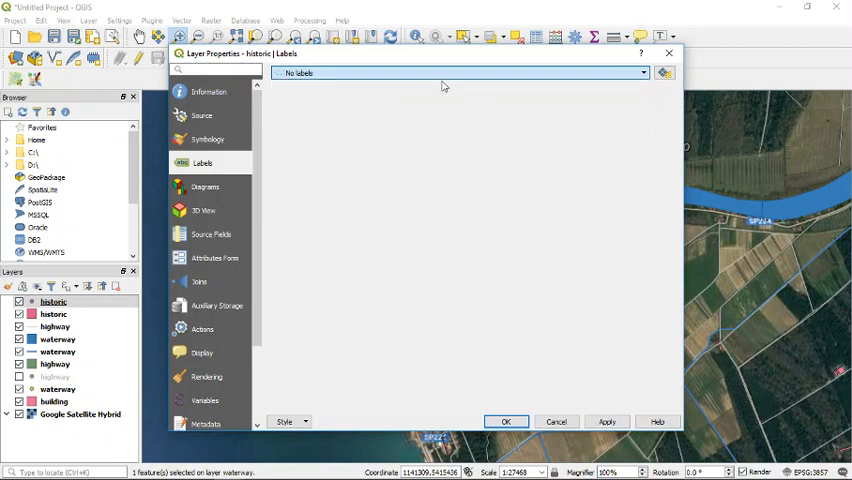
left_click(456, 72)
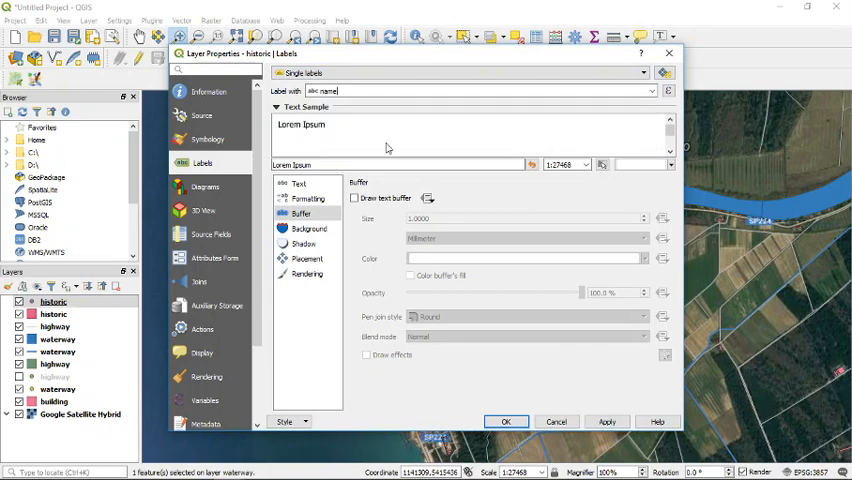
left_click(356, 198)
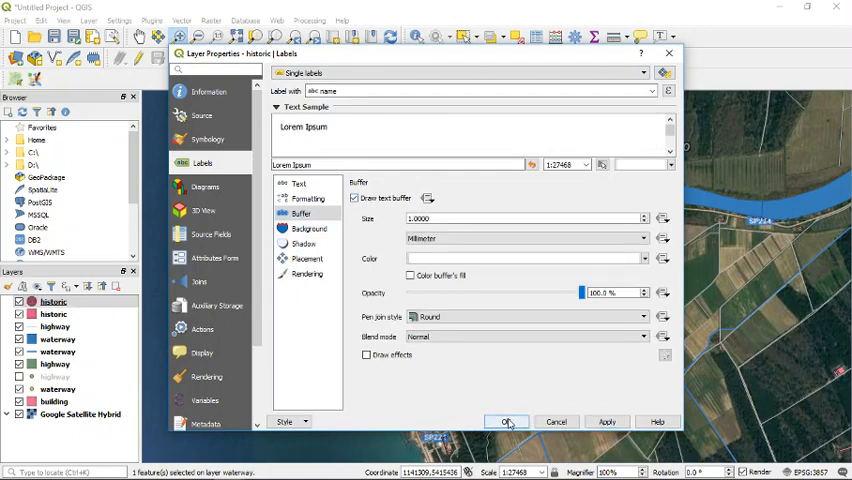
left_click(508, 420)
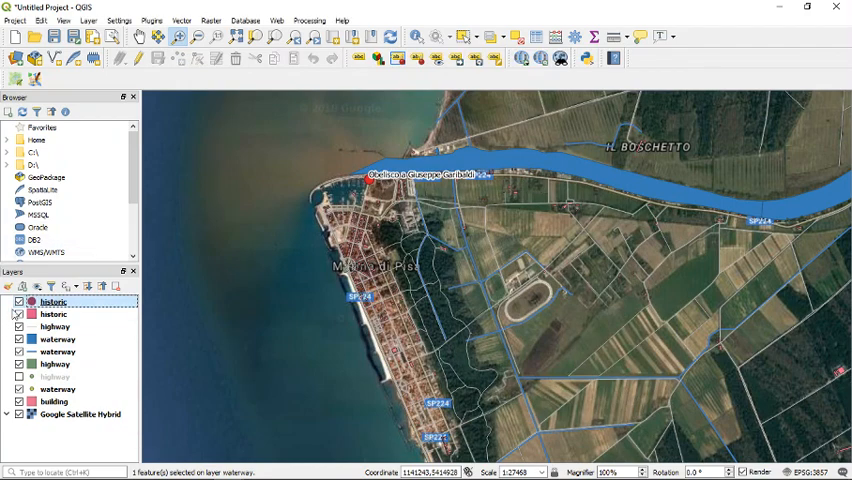
Give the other historic layer single name labels drawn with a text buffer.
right_click(52, 300)
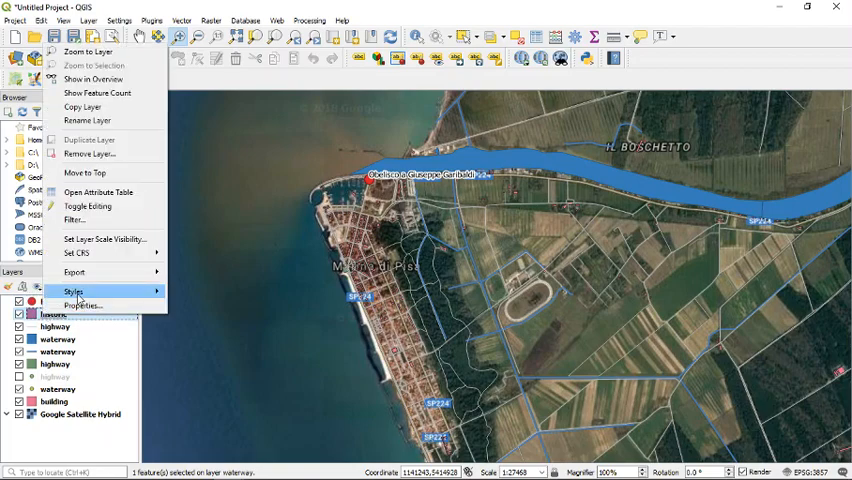
left_click(82, 304)
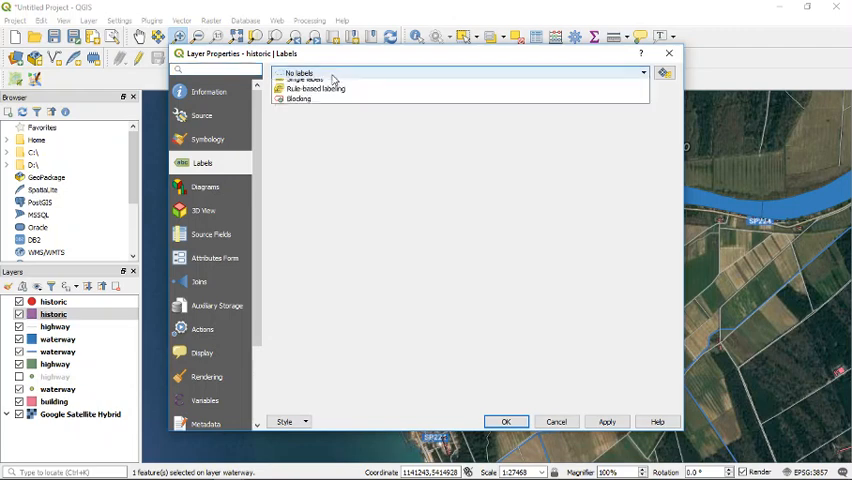
left_click(298, 80)
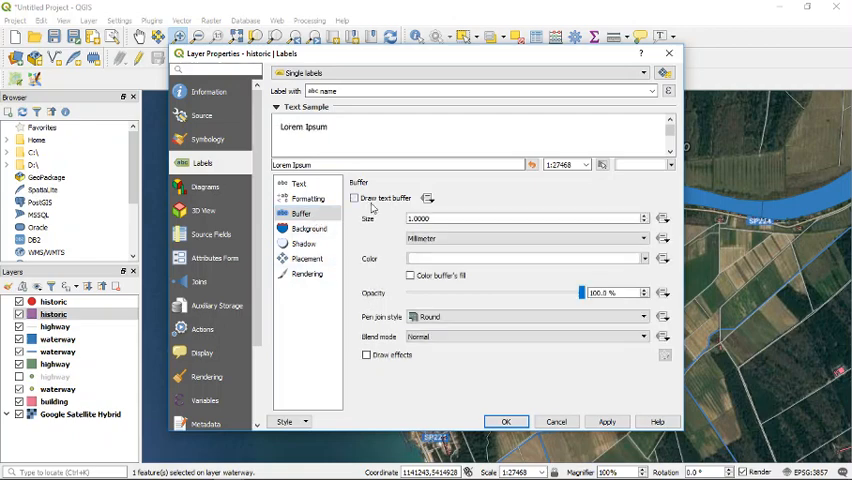
left_click(354, 198)
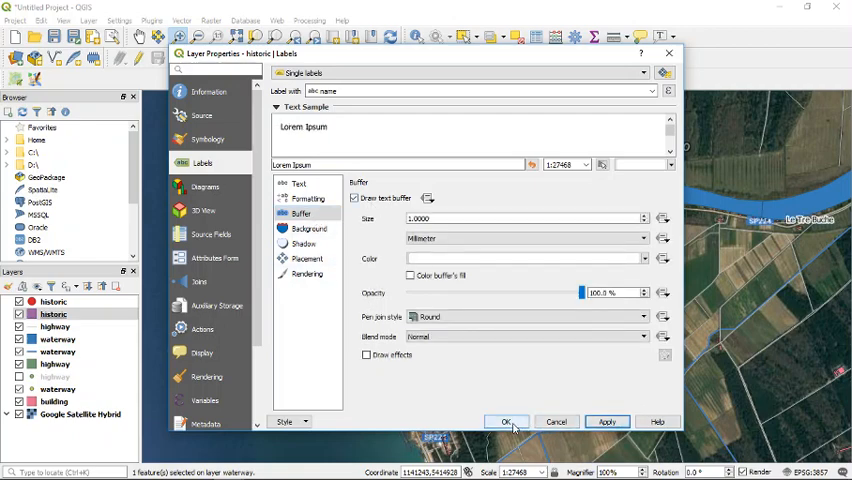
left_click(506, 420)
type("hatarilabs.com")
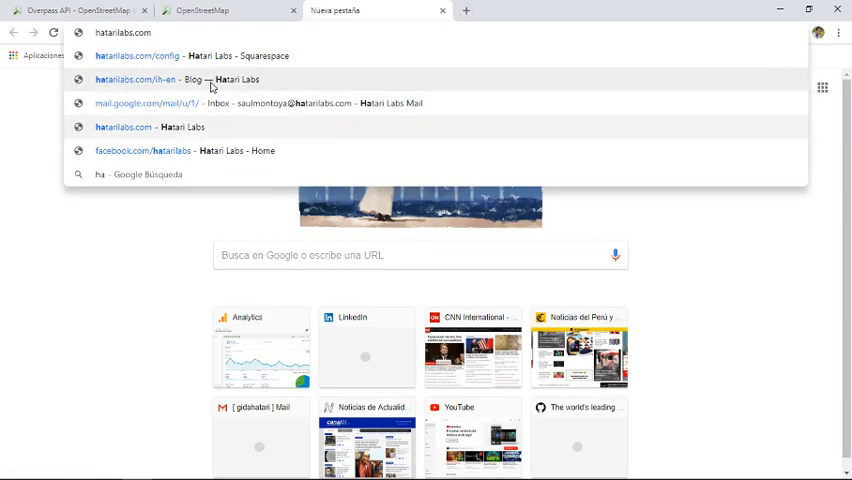
Open the Hatari Labs blog and scroll down to recent posts and the newsletter signup.
left_click(178, 80)
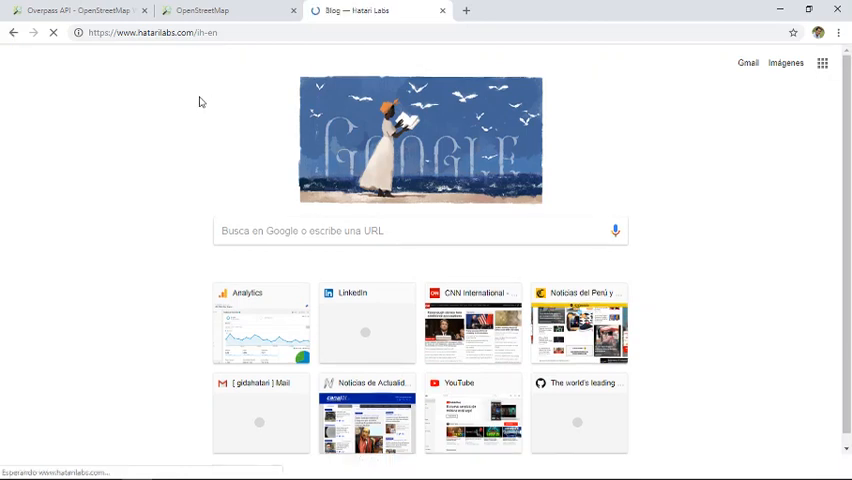
mouse_move(192, 140)
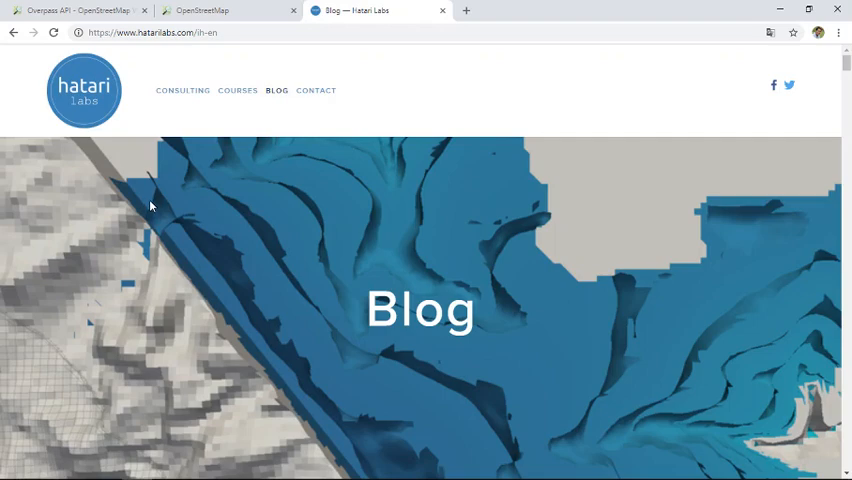
mouse_move(156, 240)
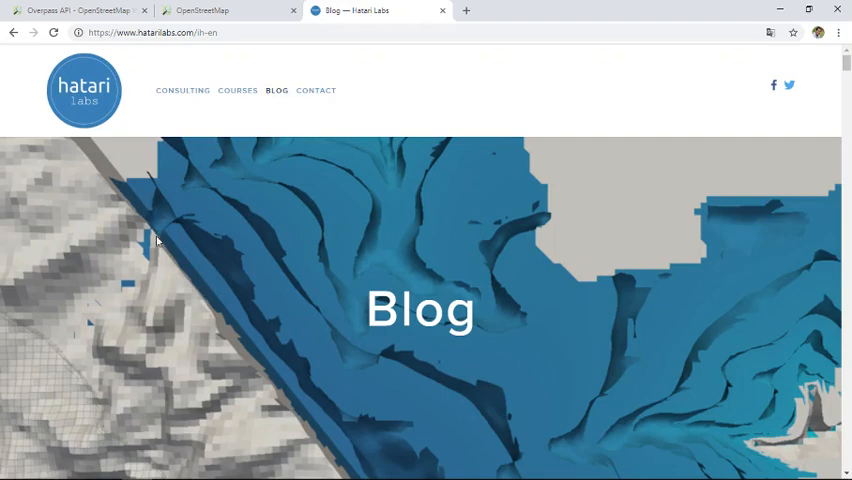
scroll("down", 3)
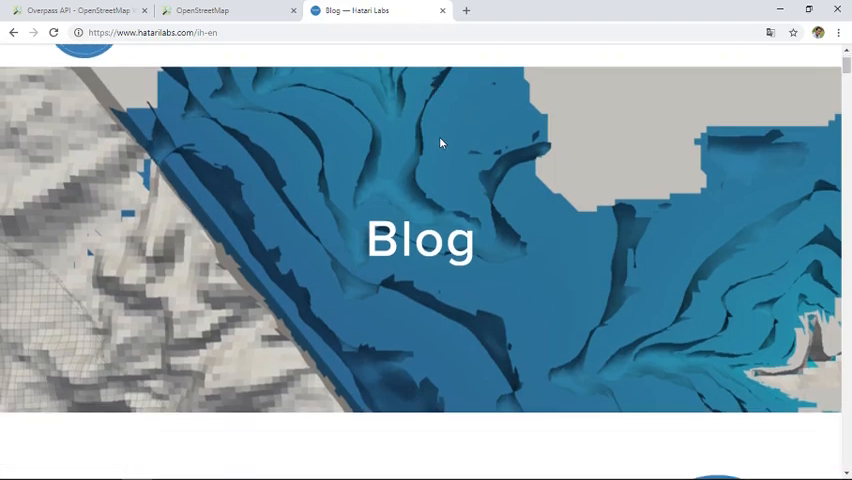
scroll("down", 3)
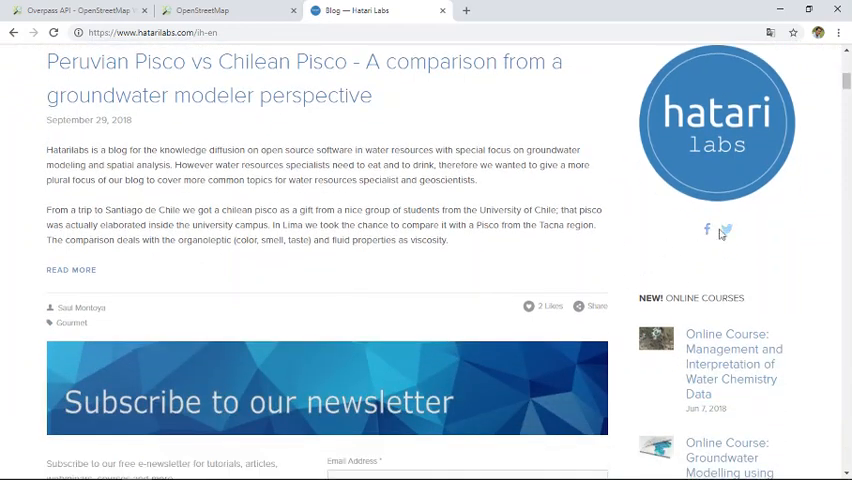
scroll("down", 3)
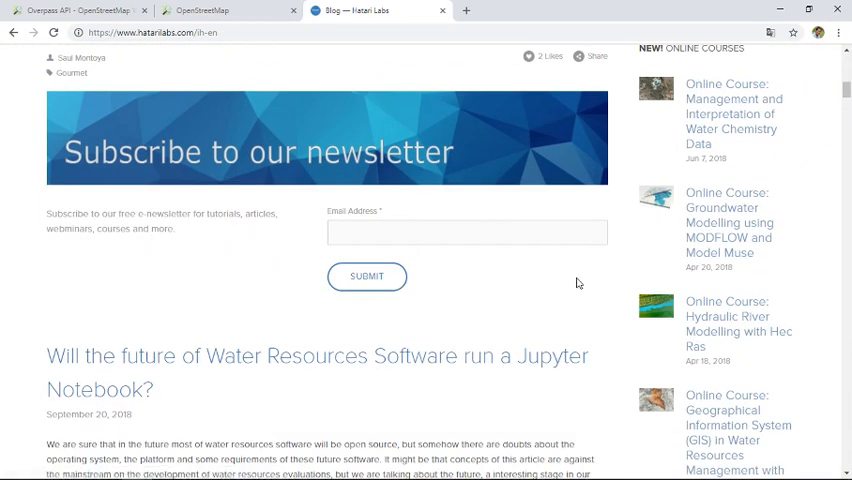
mouse_move(44, 248)
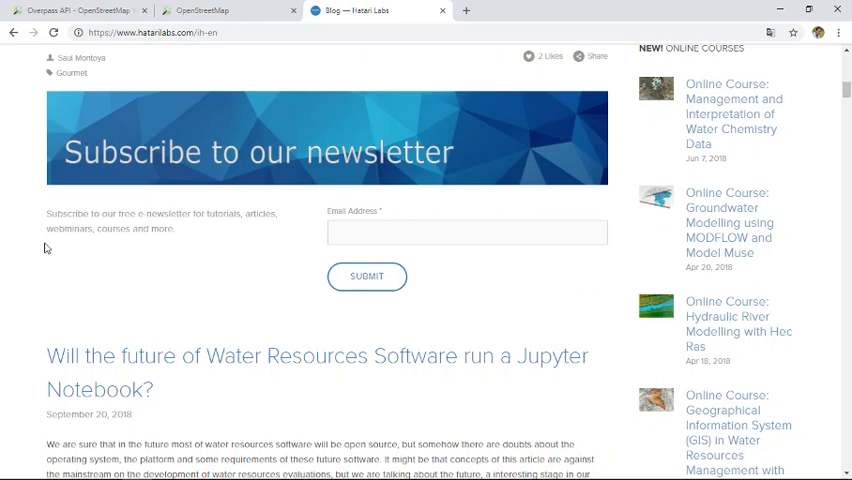
mouse_move(84, 290)
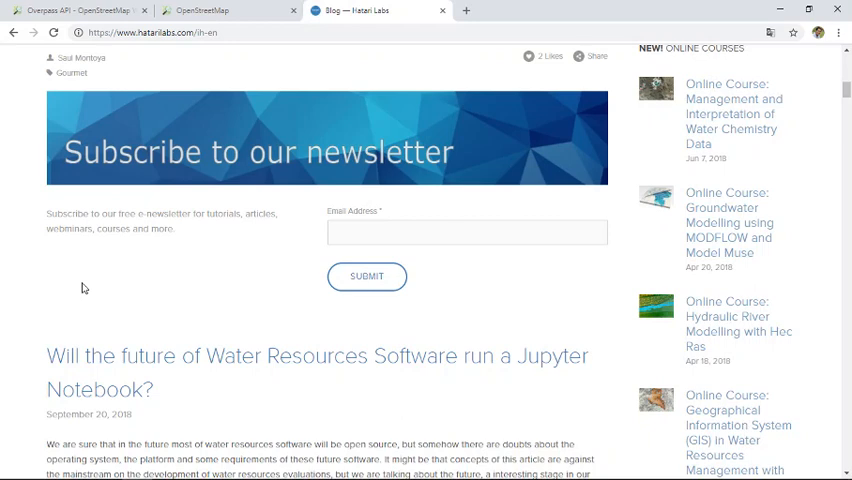
mouse_move(80, 280)
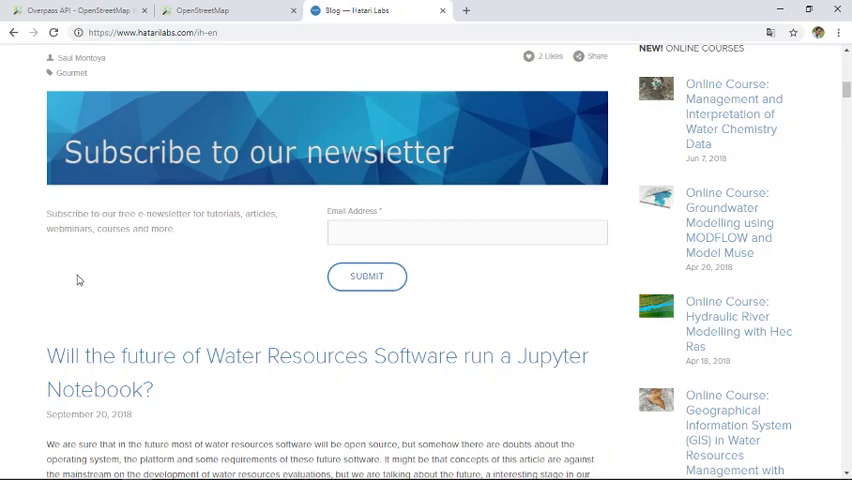